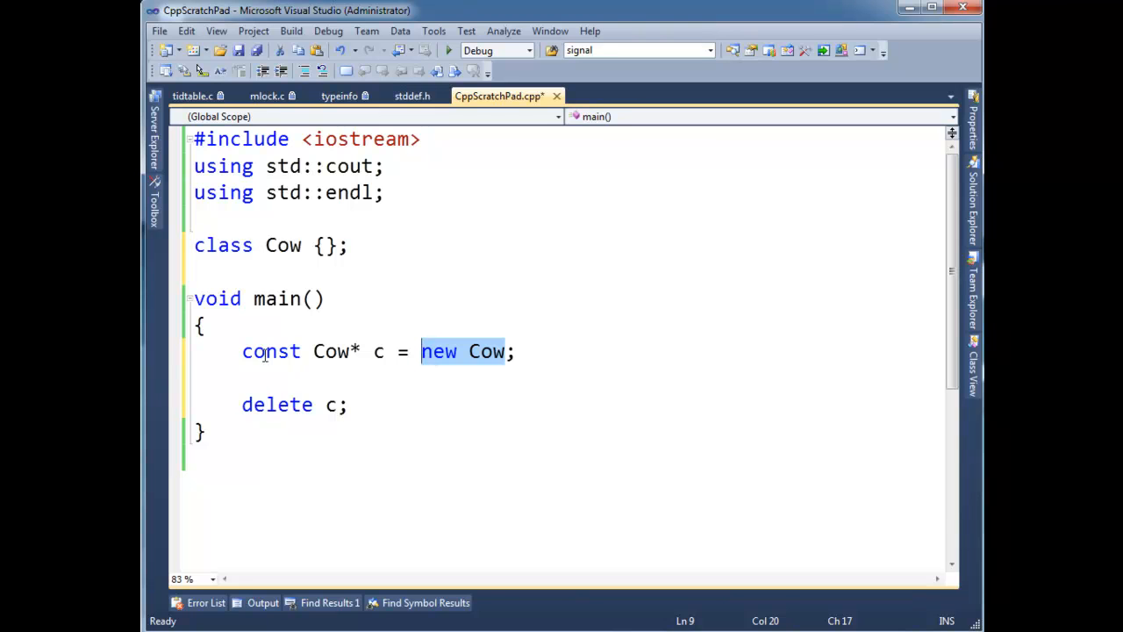
- Add the line 'Cow* c2 = c;' after the declaration of the const pointer c
double_click(270, 351)
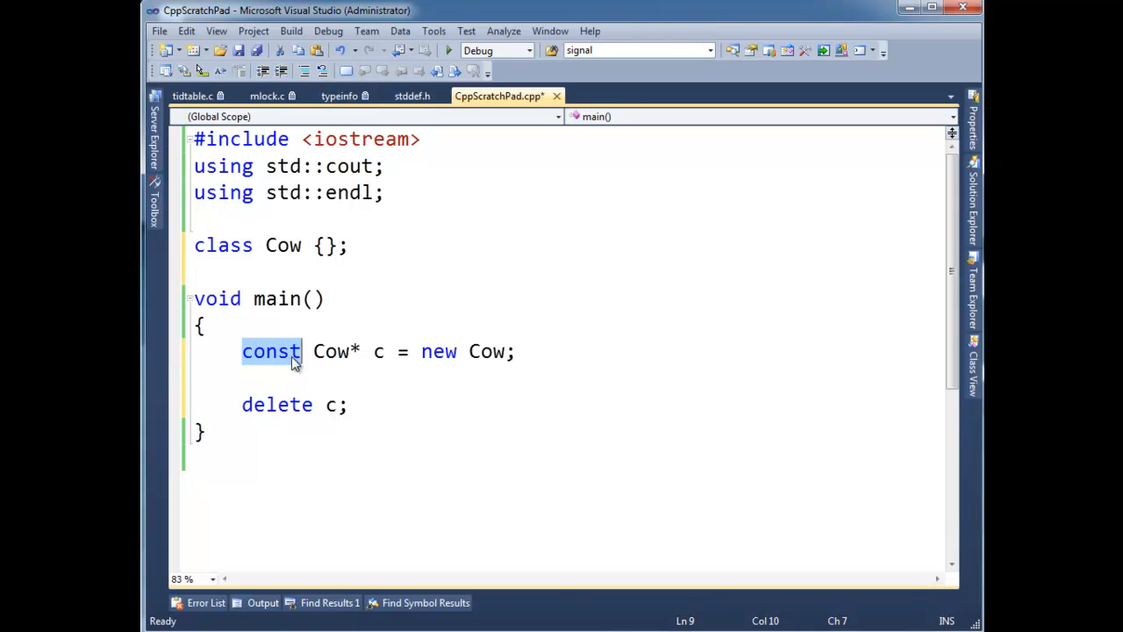
double_click(379, 351)
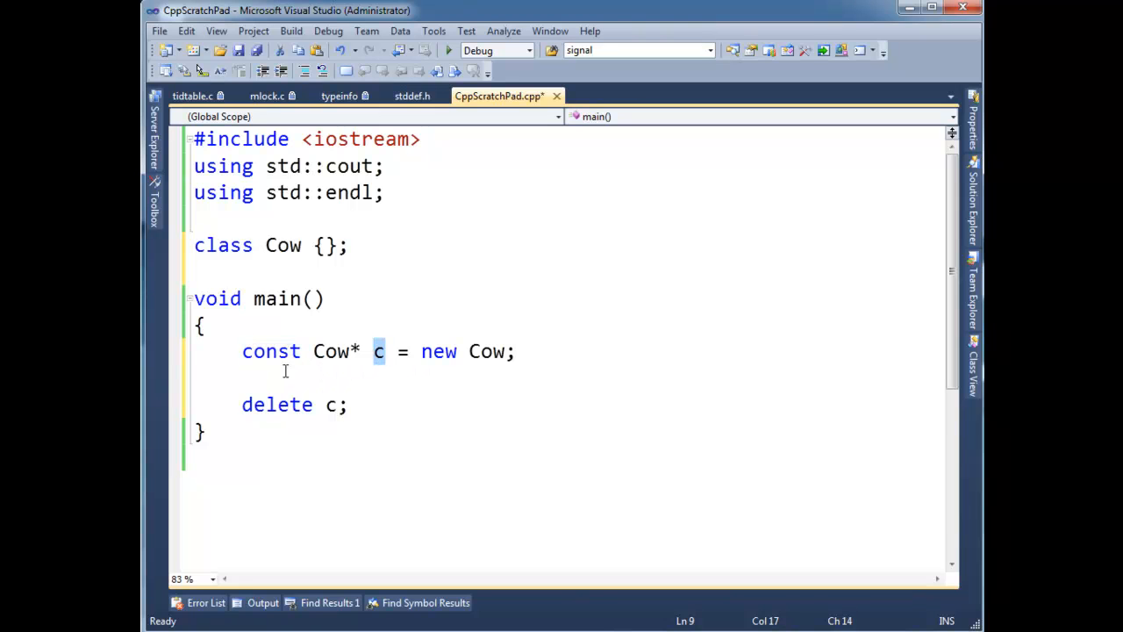
double_click(270, 351)
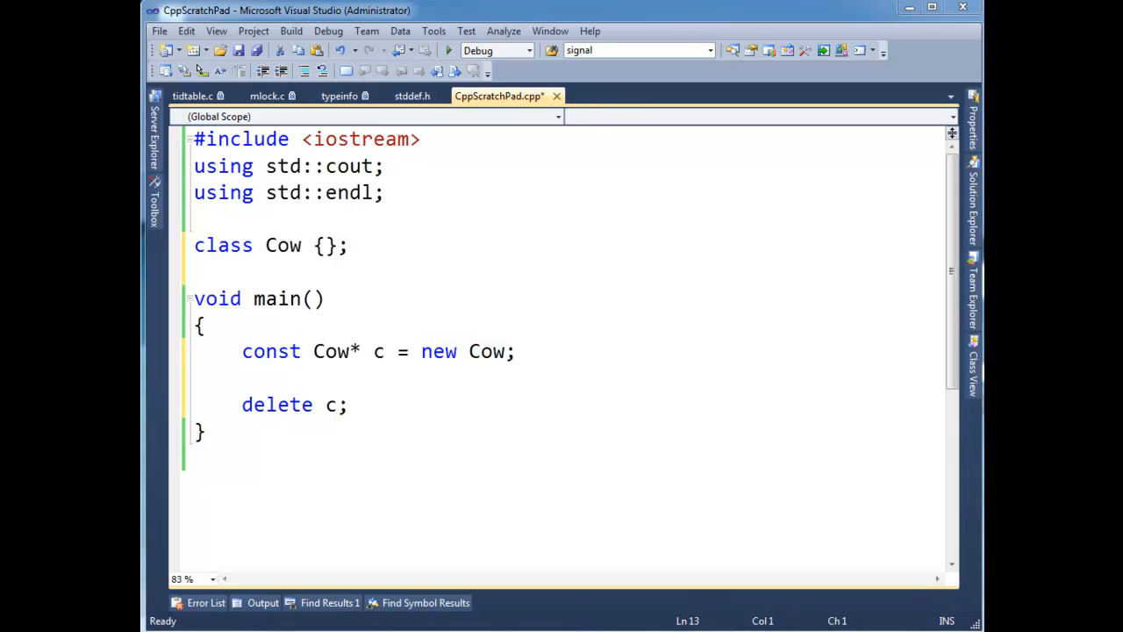
text(Cow)
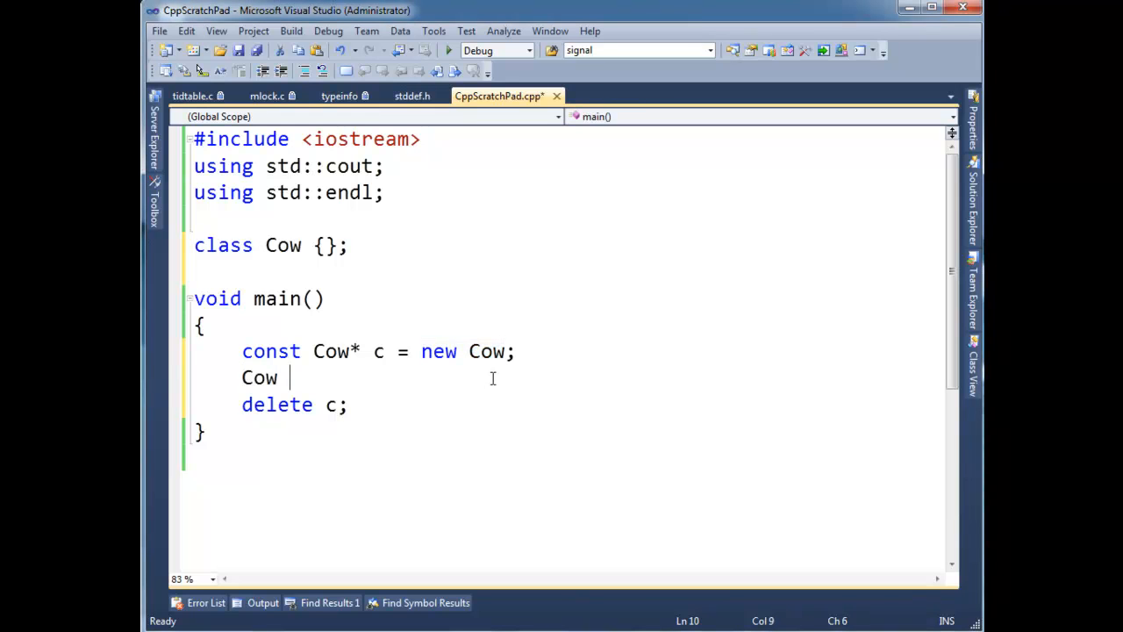
text(* c2)
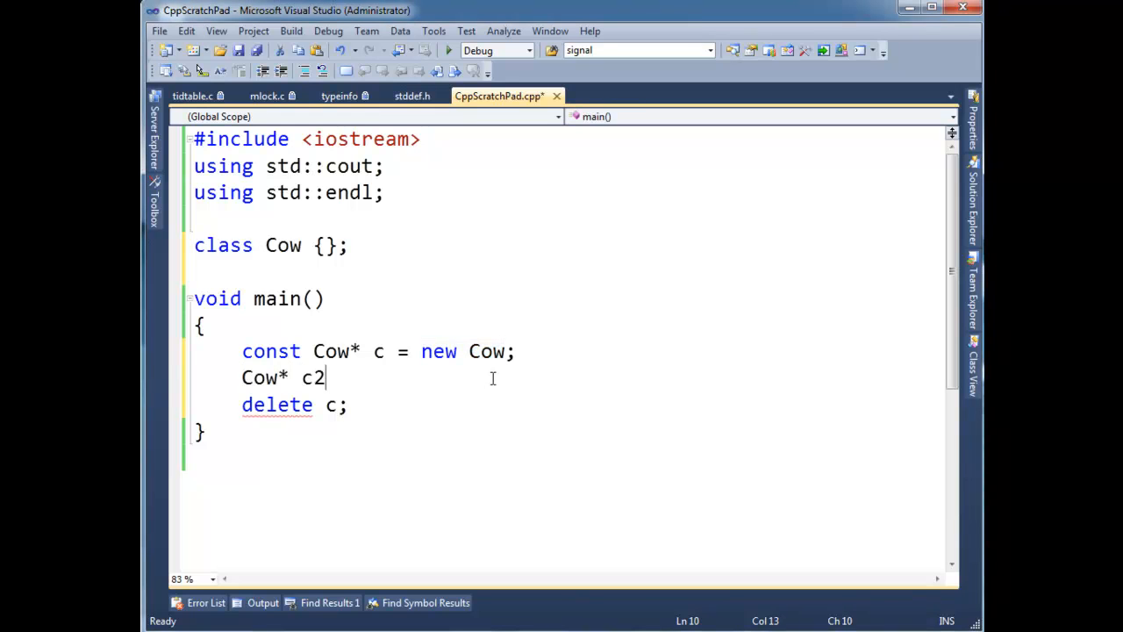
text(= c;)
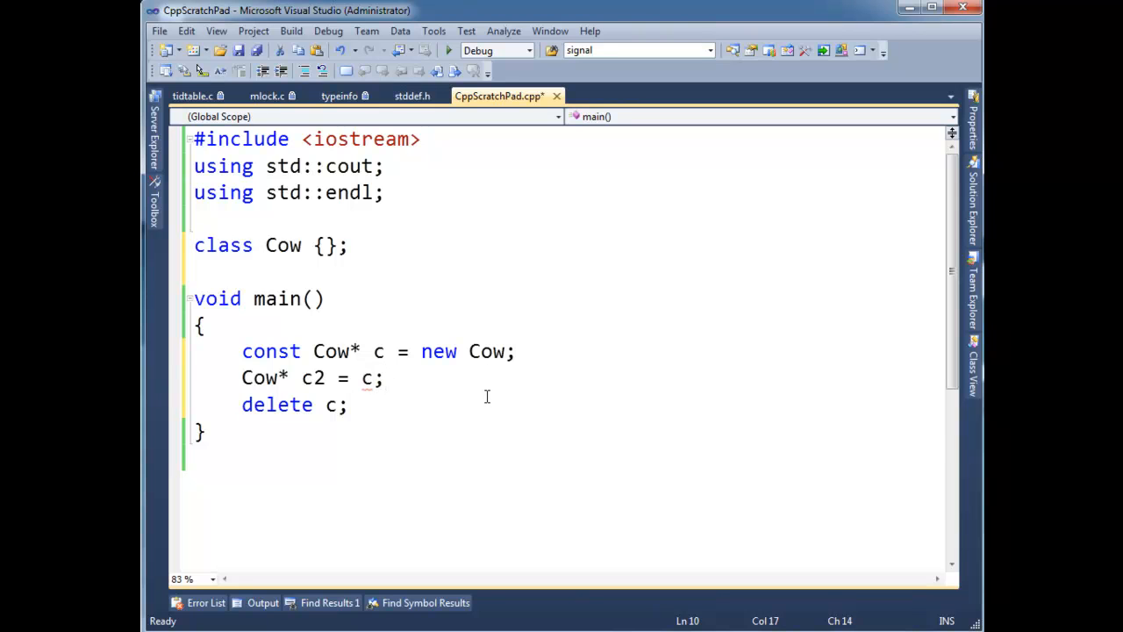
mouse_move(367, 377)
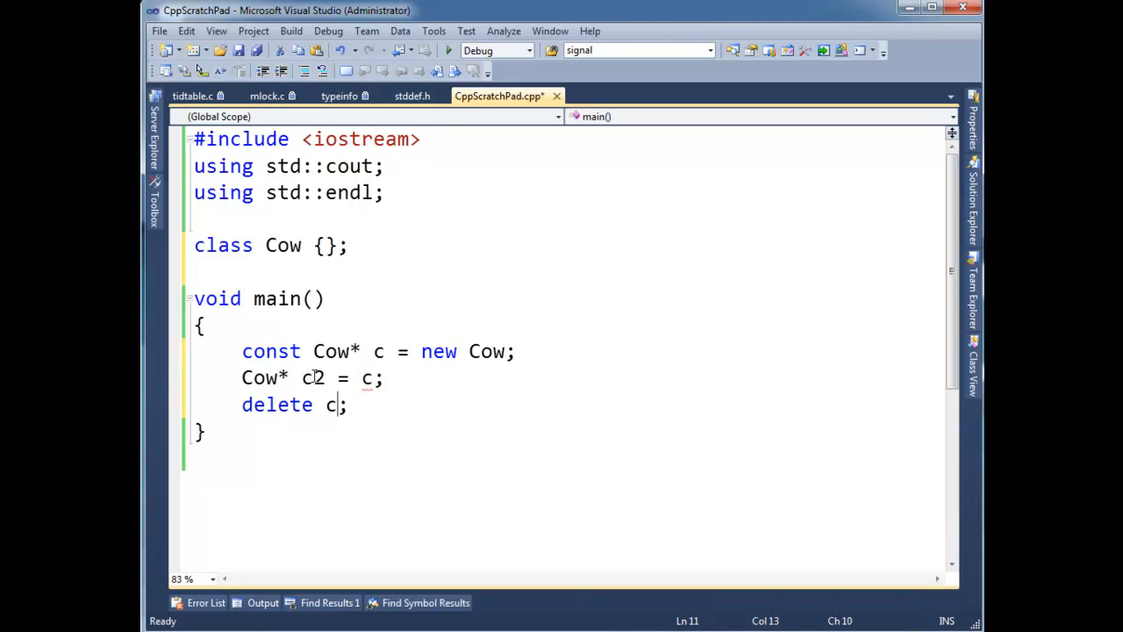
- Inspect the new pointer c2 and the const pointer c in the editor
double_click(313, 377)
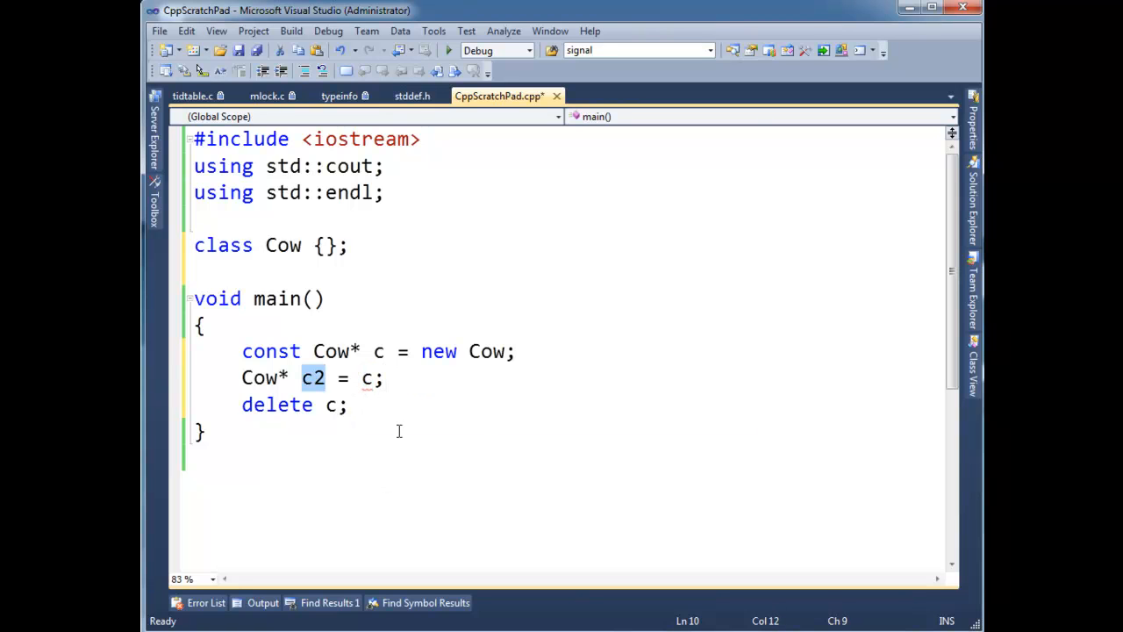
mouse_move(449, 460)
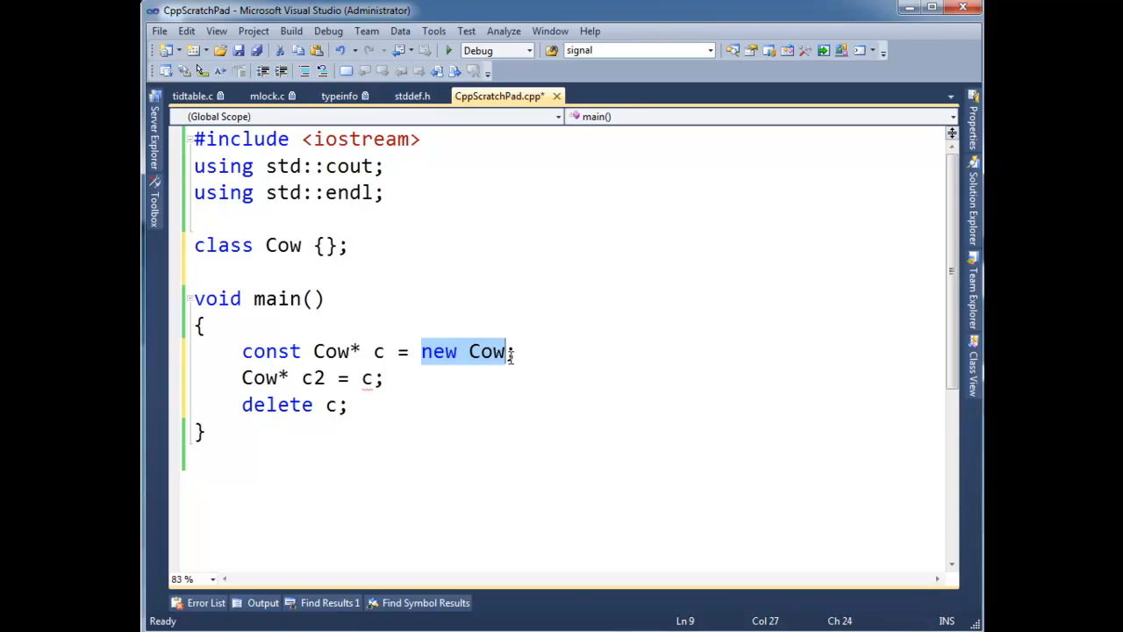
click(277, 351)
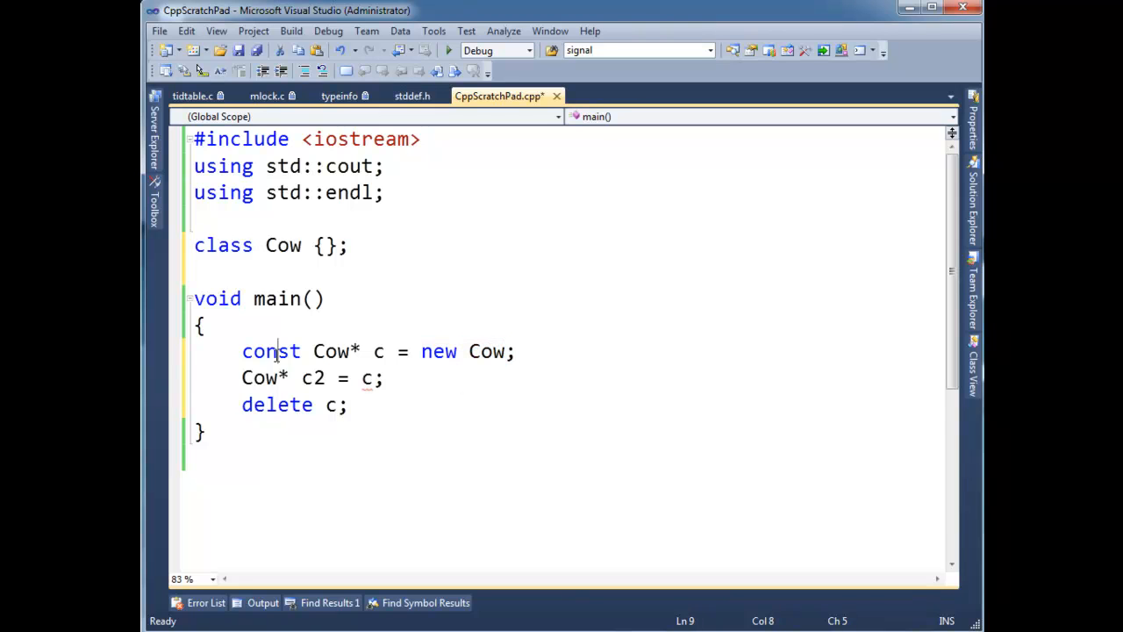
double_click(377, 351)
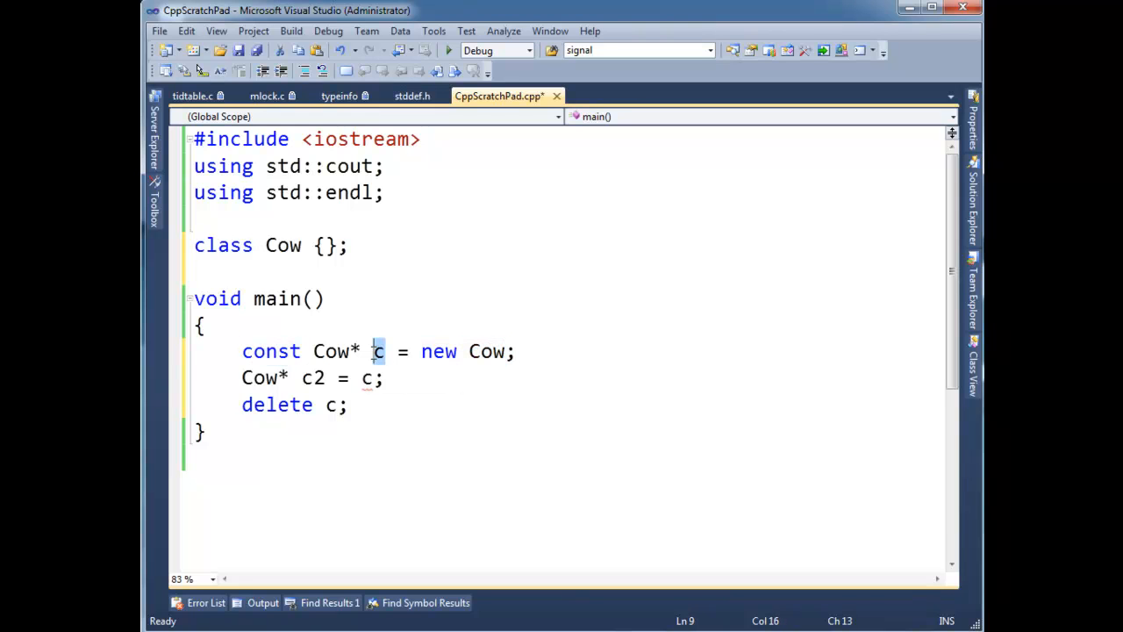
mouse_move(365, 388)
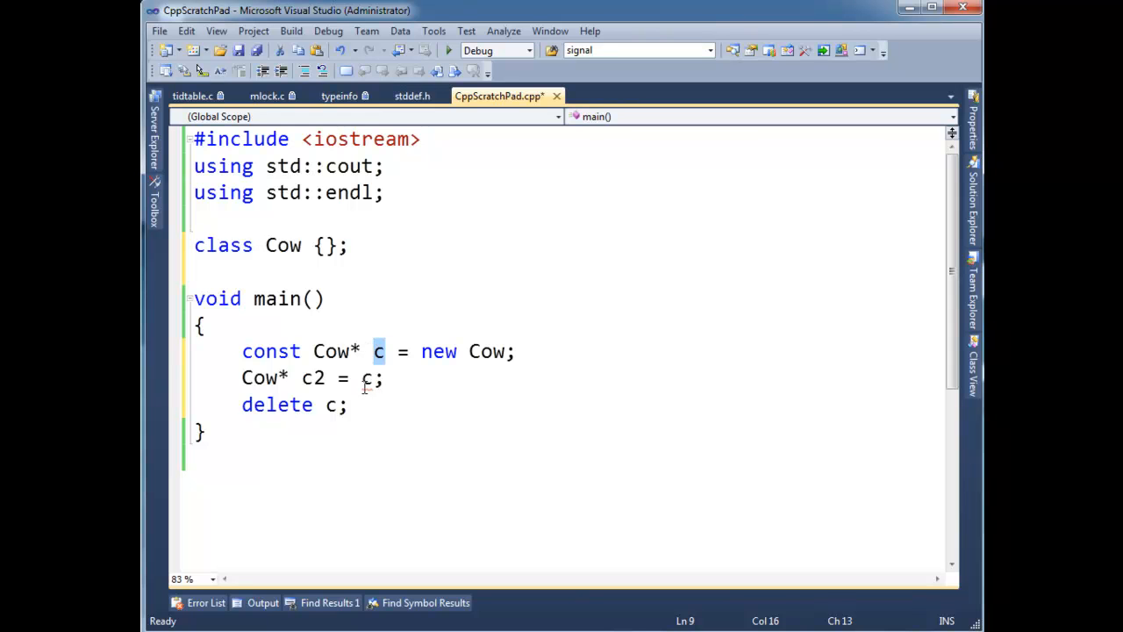
click(337, 377)
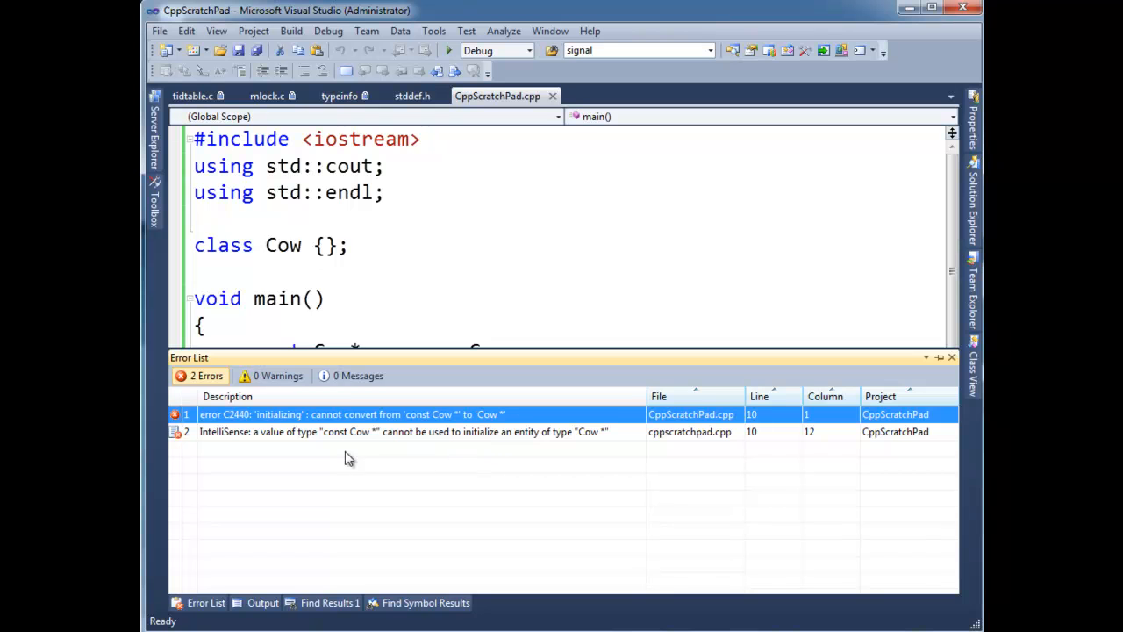
mouse_move(390, 426)
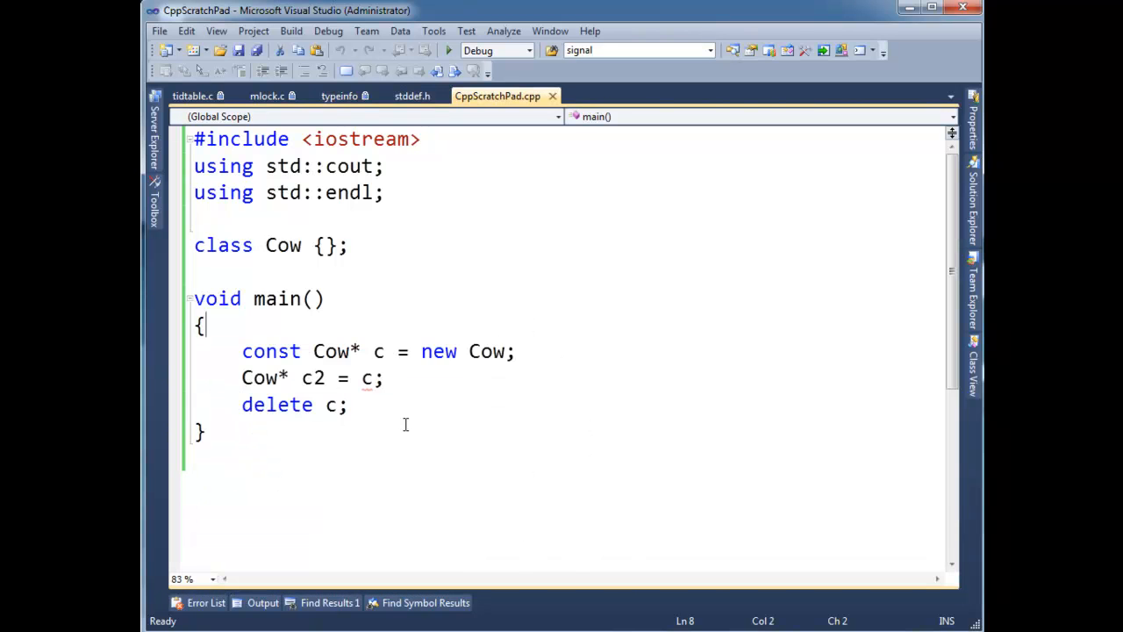
double_click(270, 351)
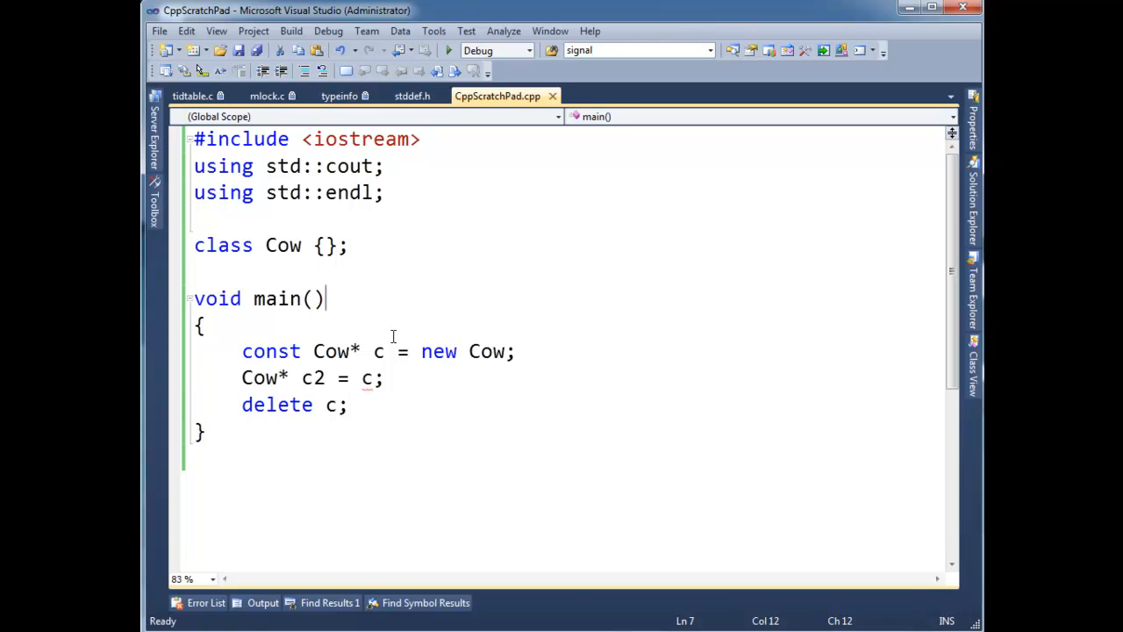
mouse_move(365, 382)
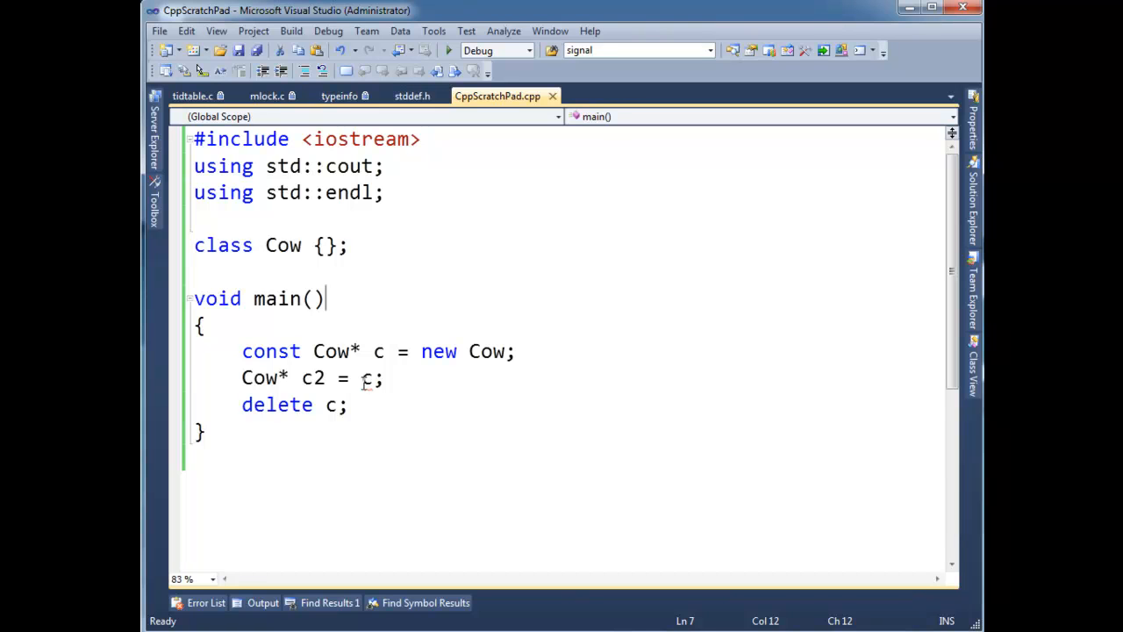
- Change c2's initializer to const_cast<Cow*>(c) so the constness is cast away
text(stat)
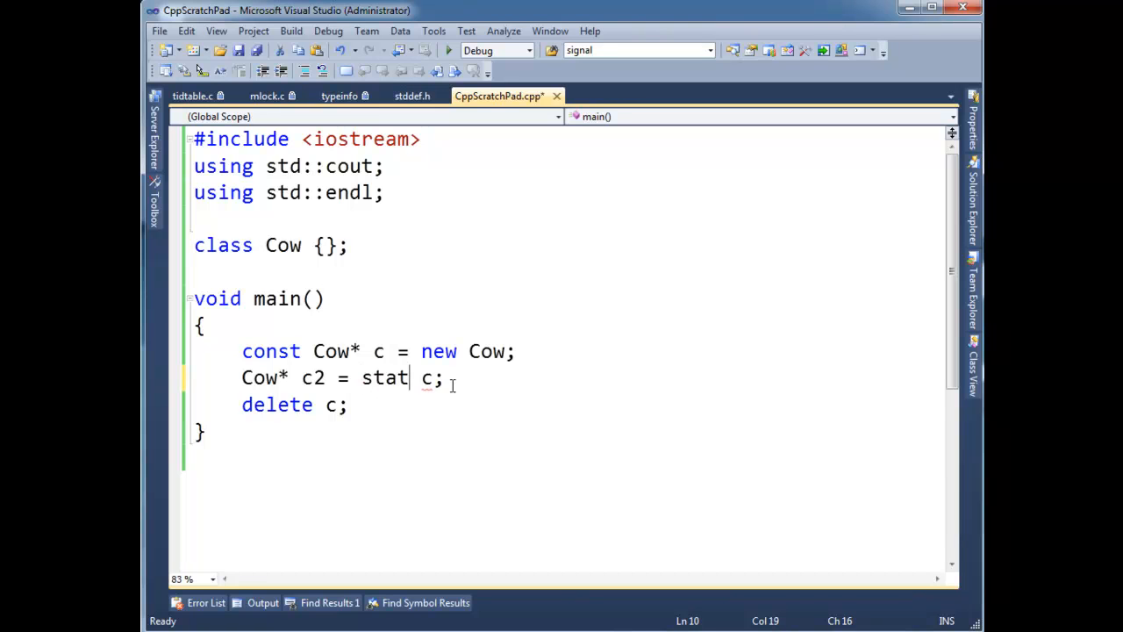
text(const_ca)
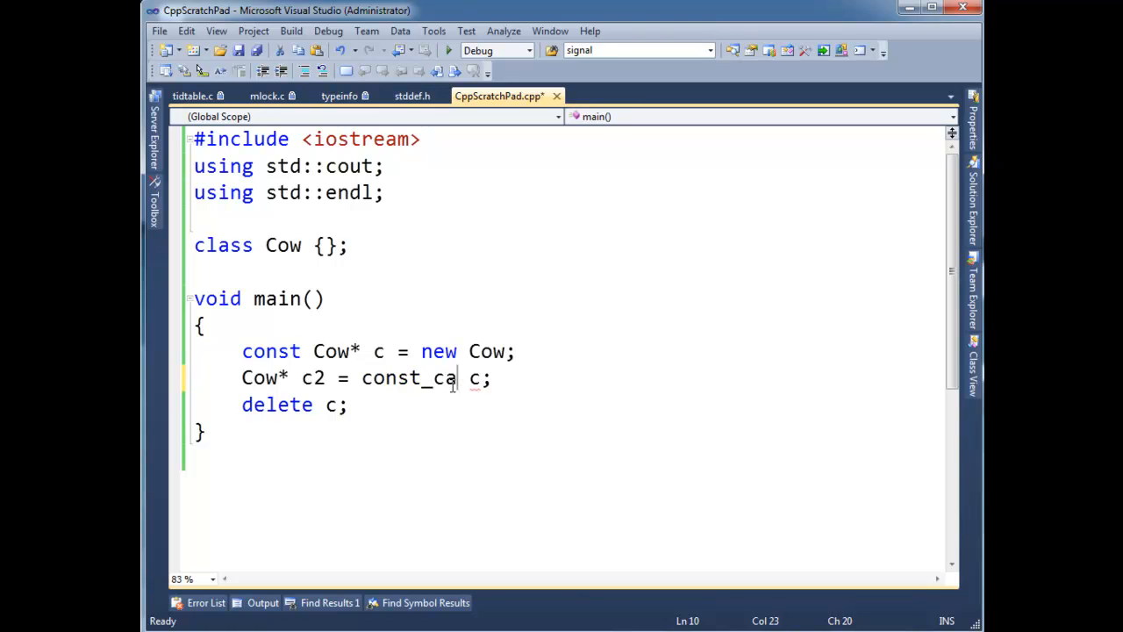
text(st<)
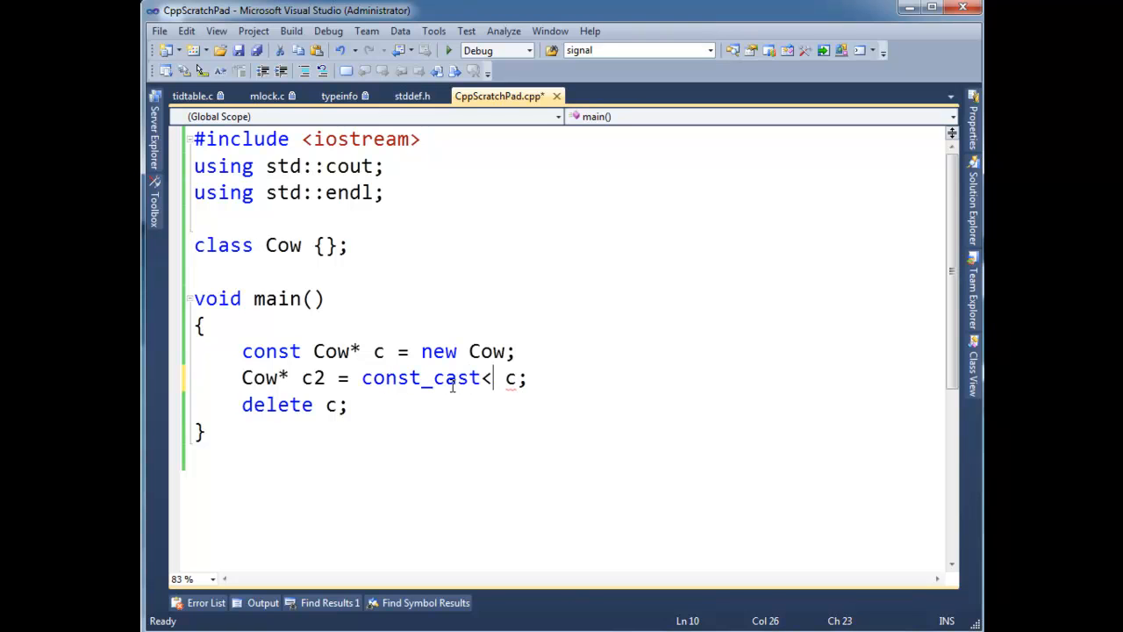
text(Cow*>)
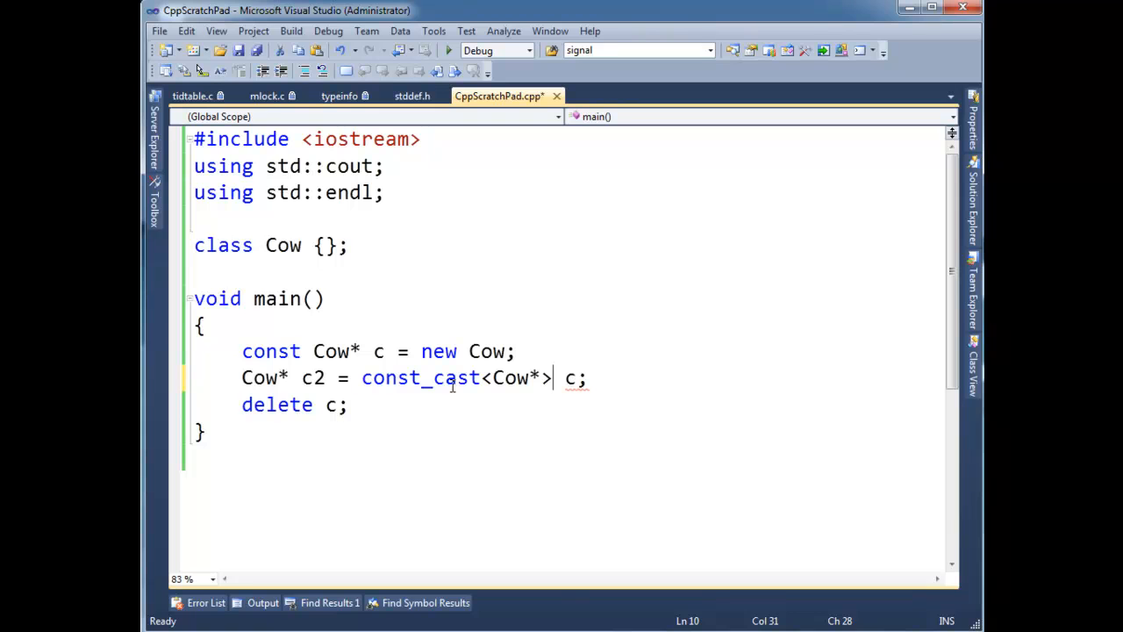
text((c))
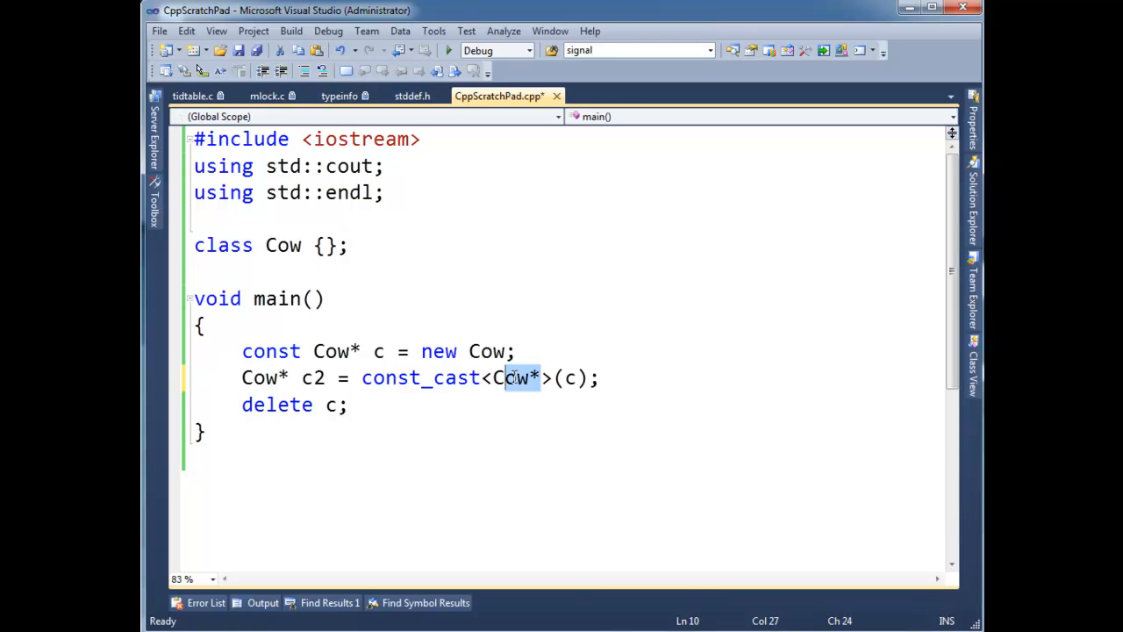
click(493, 430)
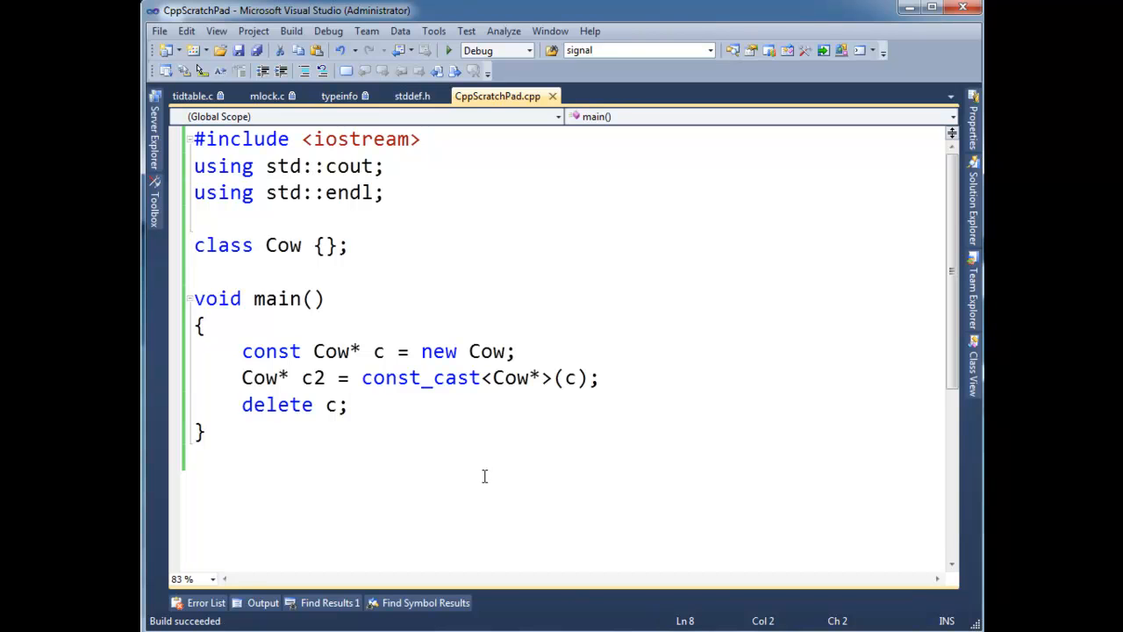
- Review main after the successful build, highlighting the const qualifier on c
click(204, 325)
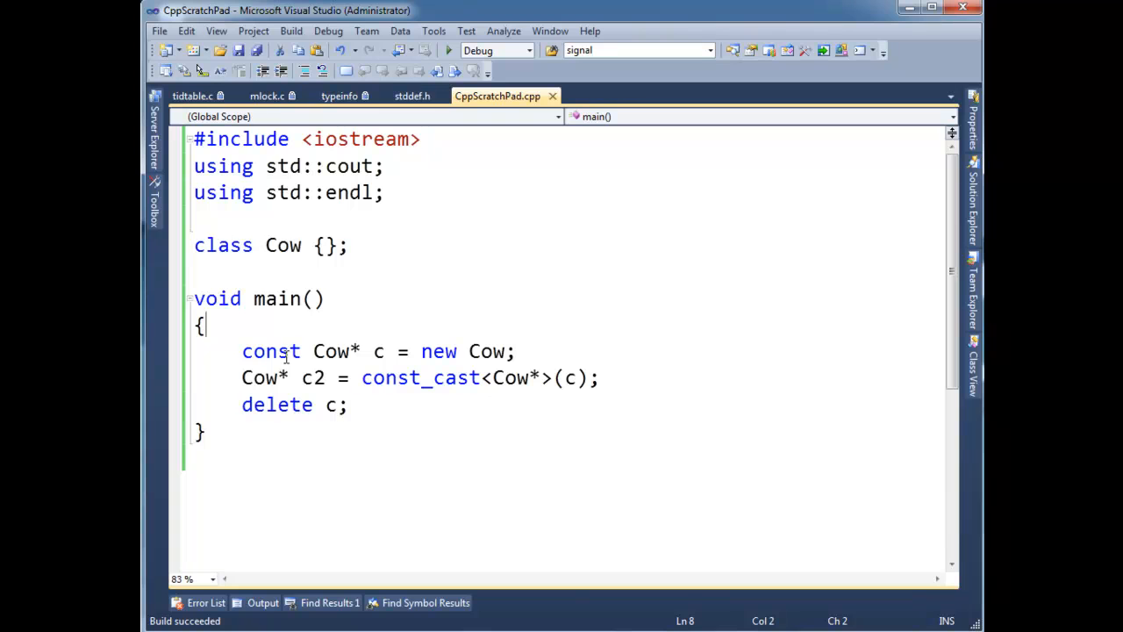
double_click(271, 351)
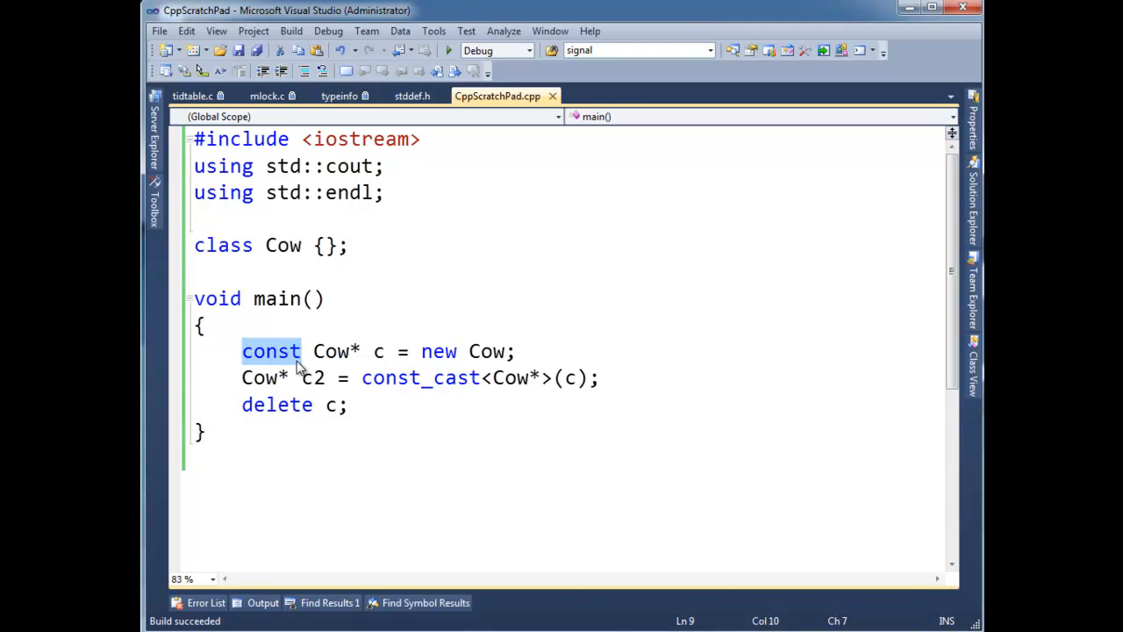
mouse_move(351, 302)
text(void)
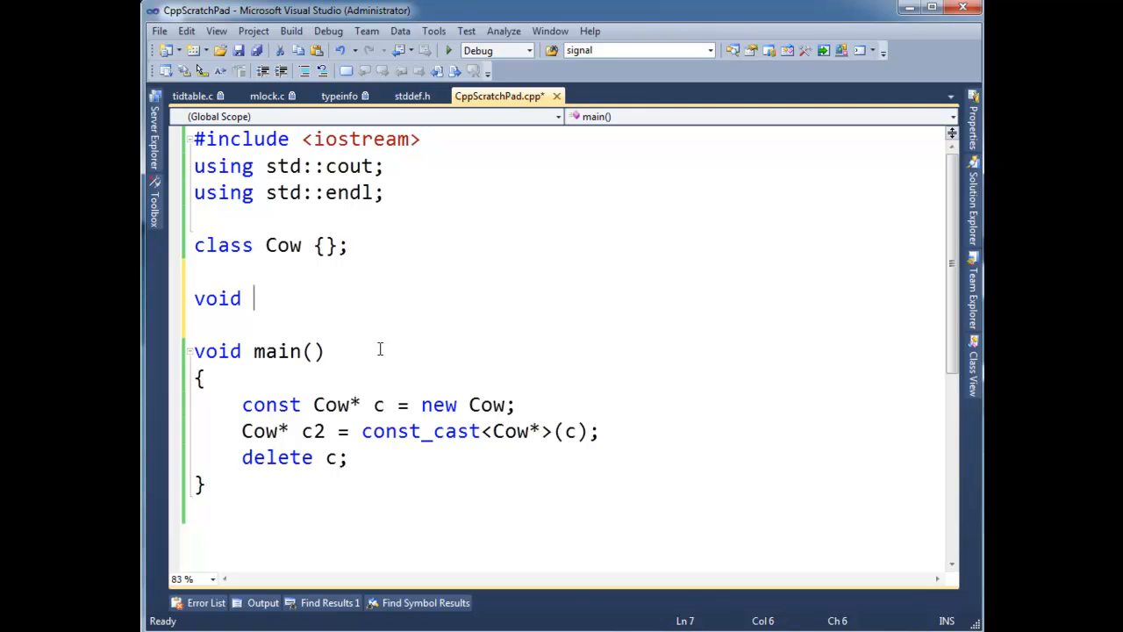
- Write function f(Cow* c) whose body calls c->saySomething()
text(f(Cow)
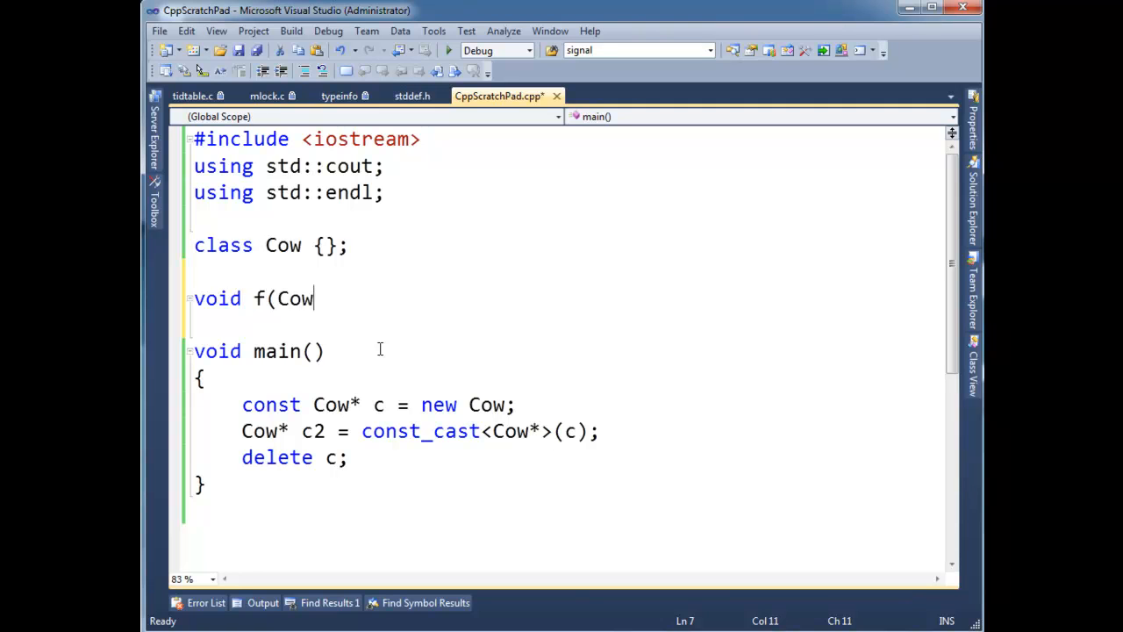
text(* c))
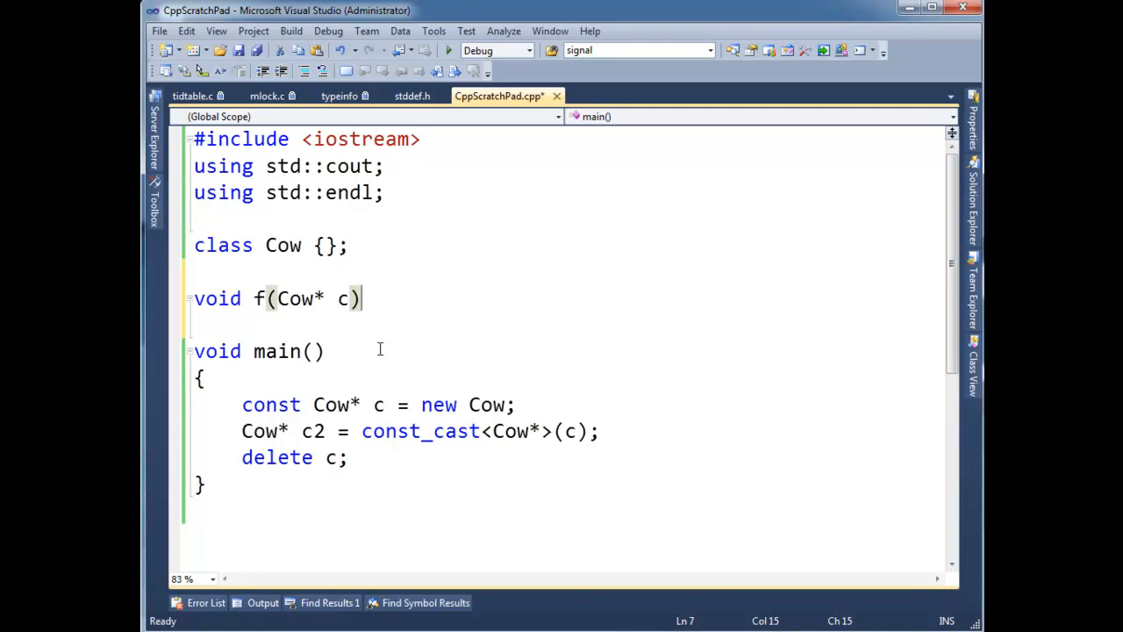
text(a)
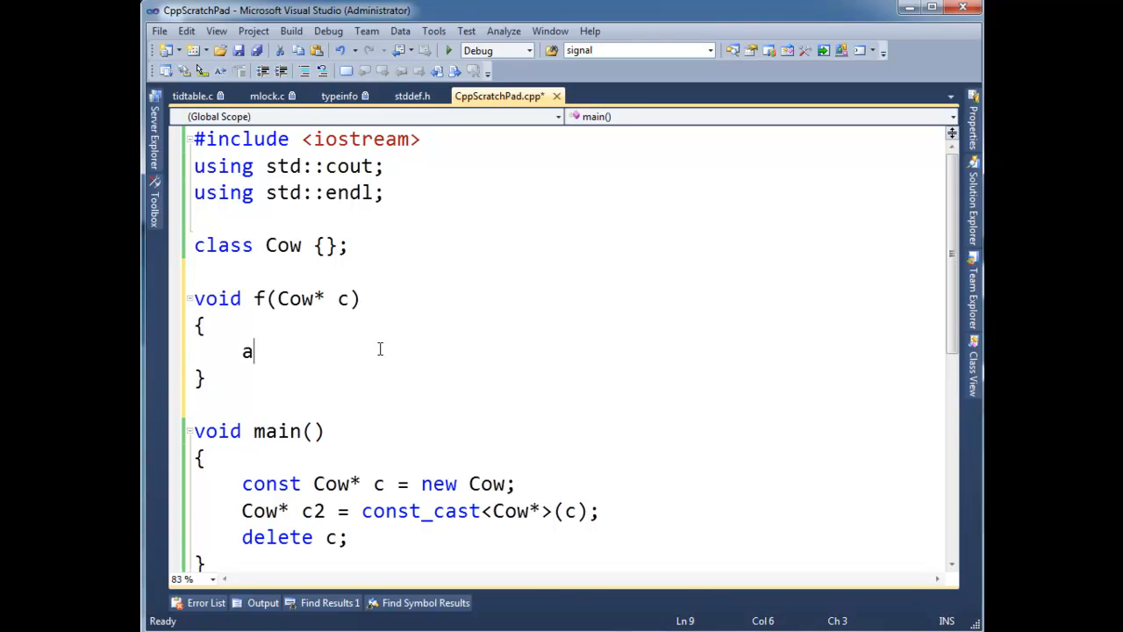
key(Backspace)
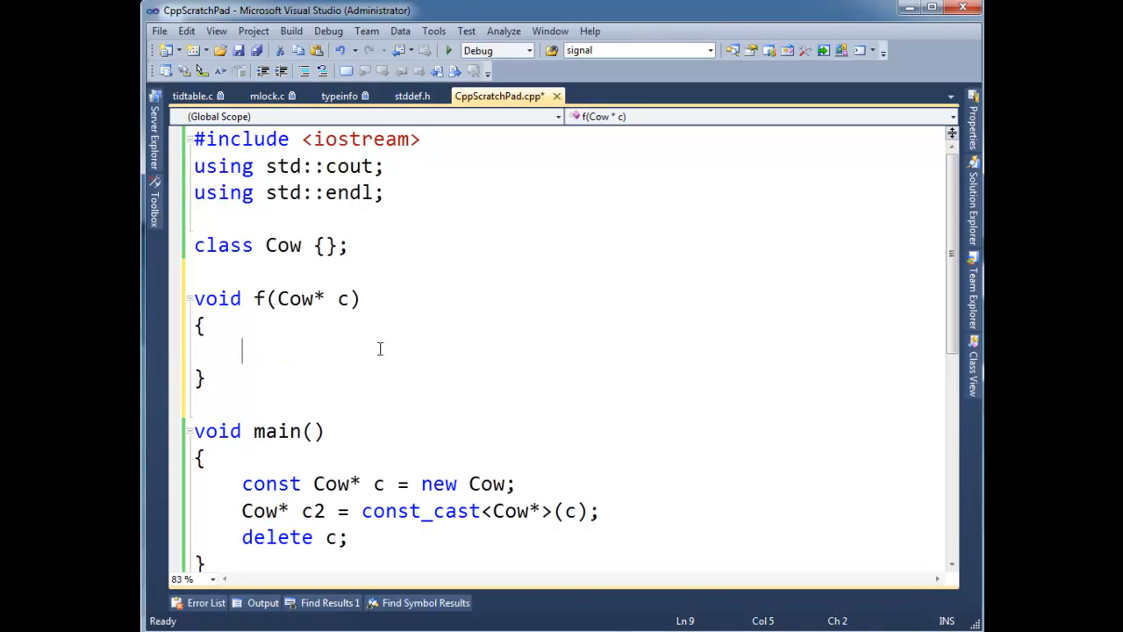
text(c)
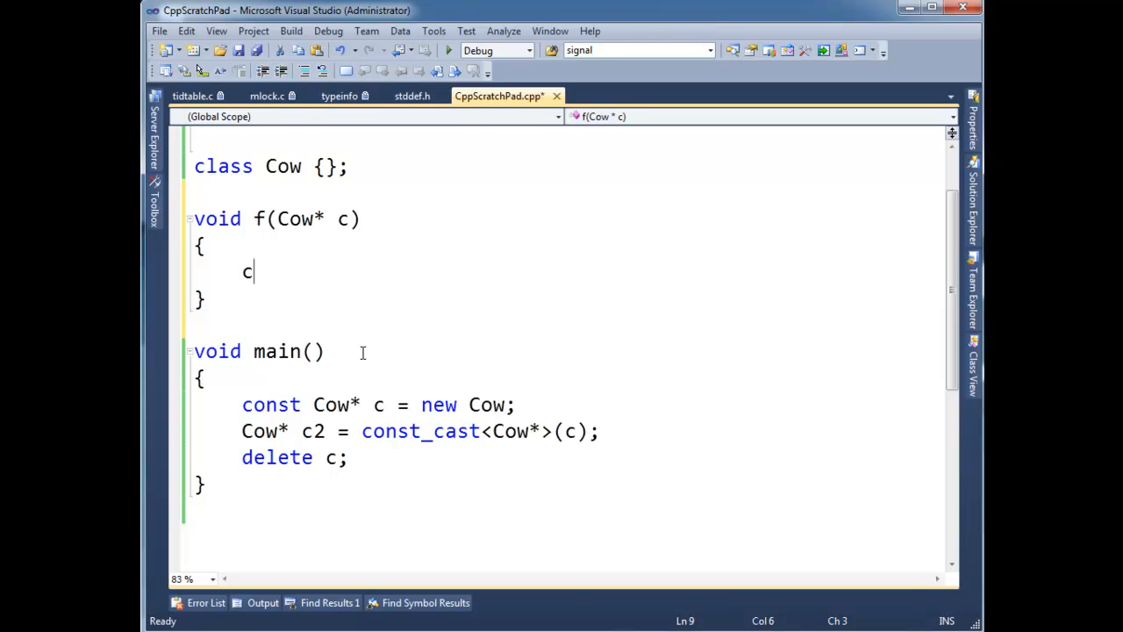
text(->say)
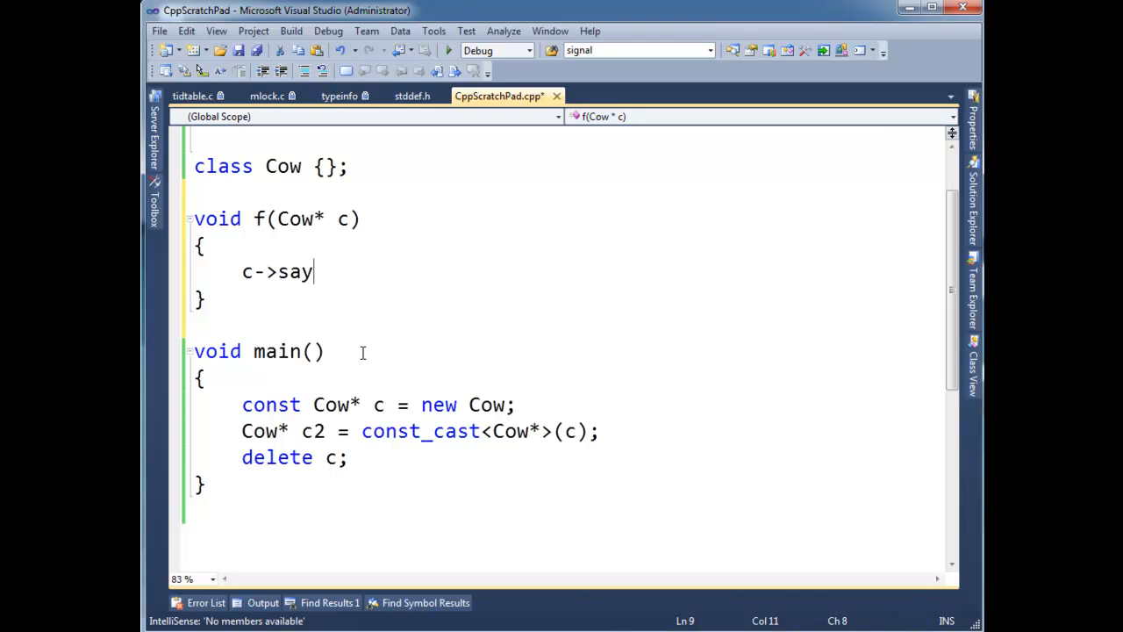
text(Something();)
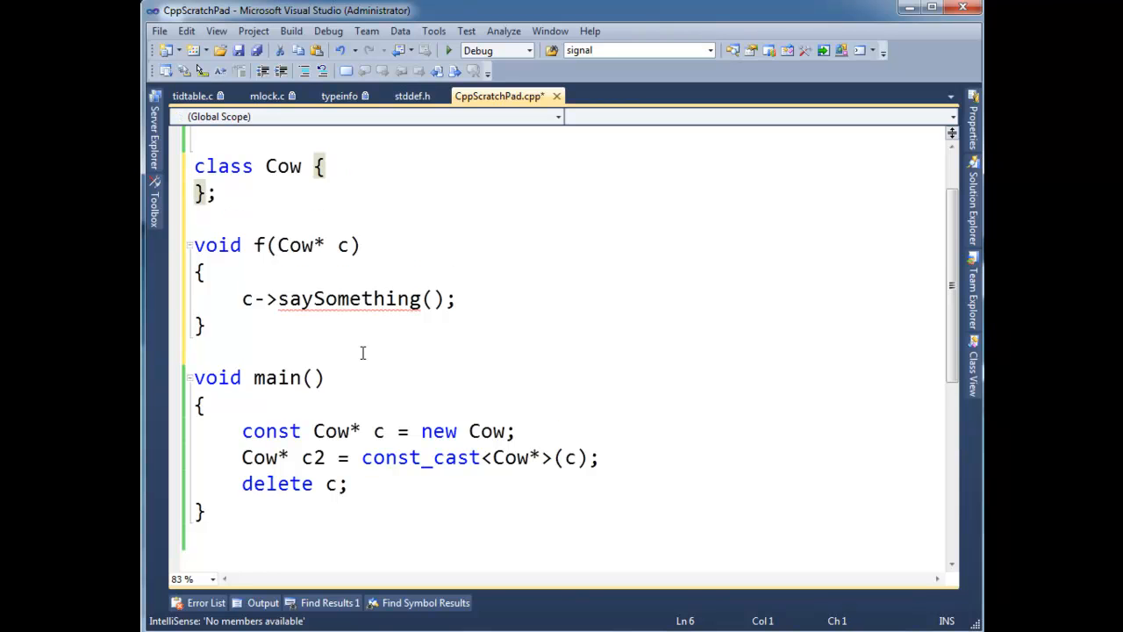
- Add 'public:' and an empty saySomething() member function inside class Cow
text(public:)
text(vois )
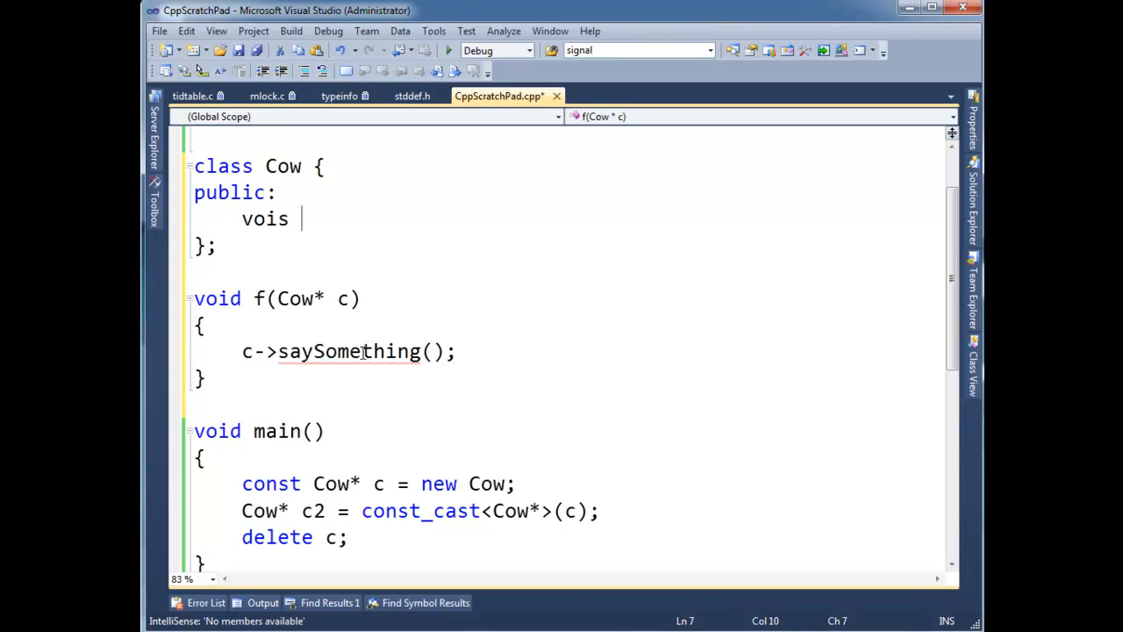
text(saySomething()
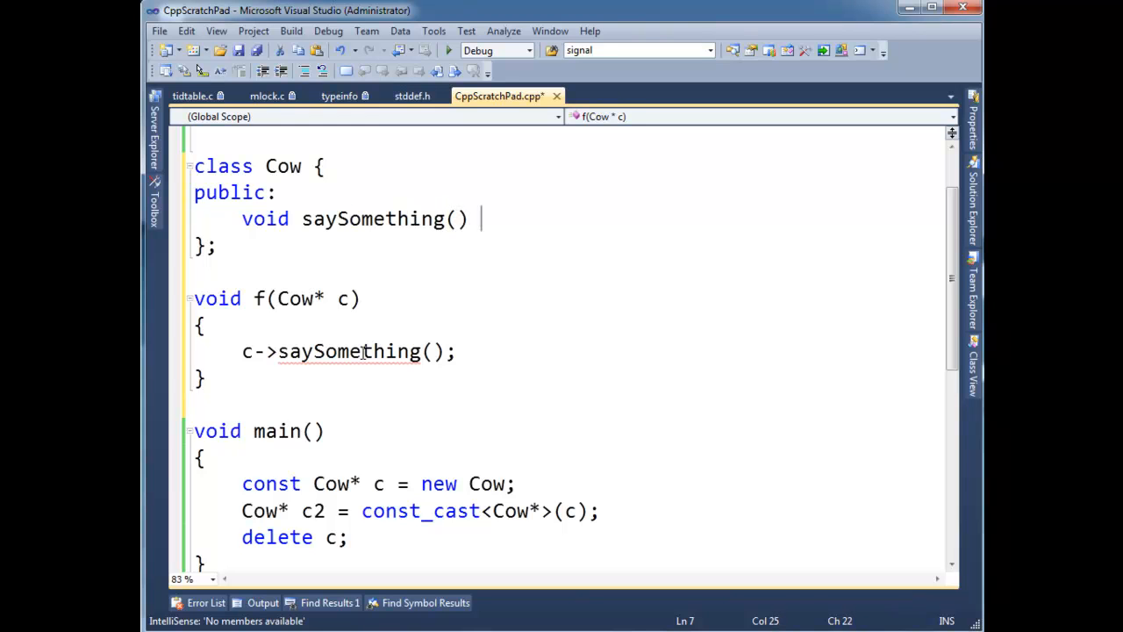
text({)
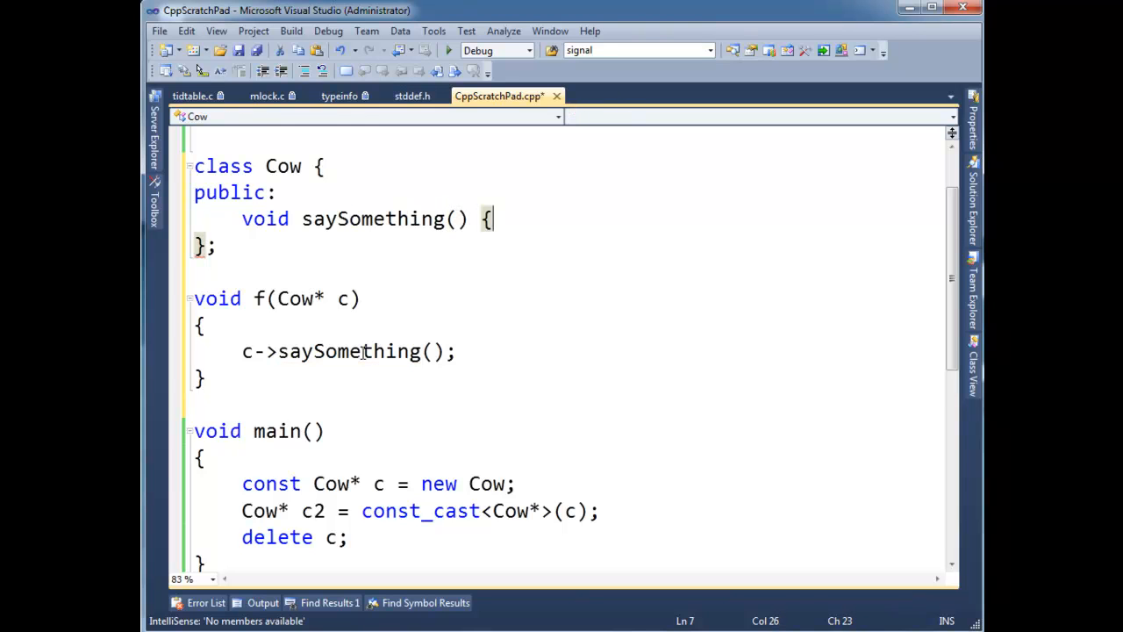
text(})
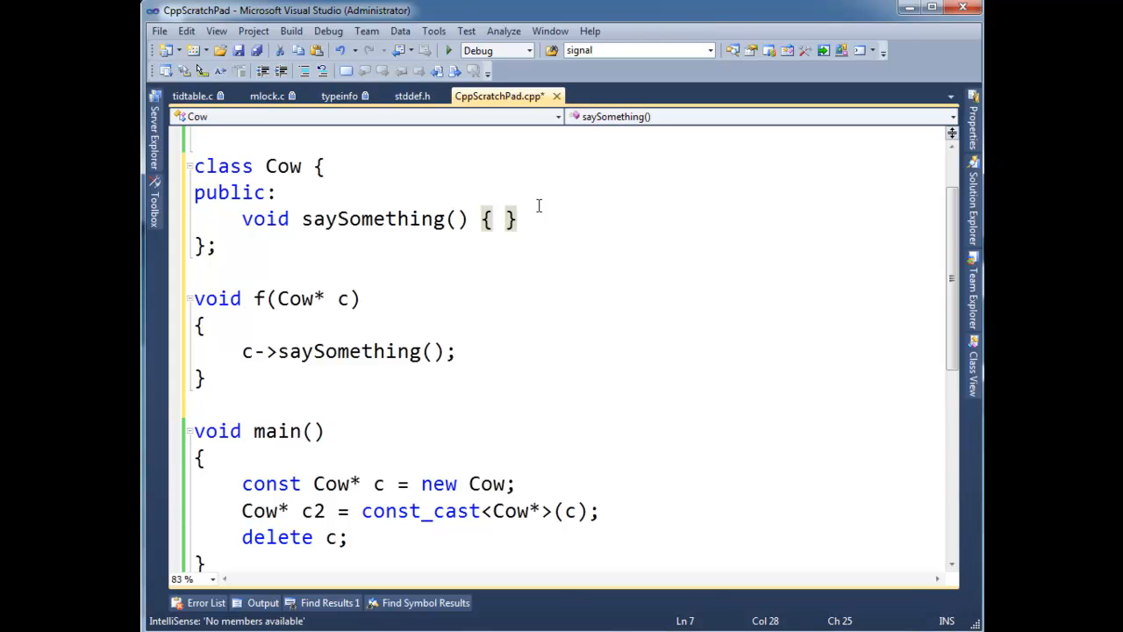
click(195, 270)
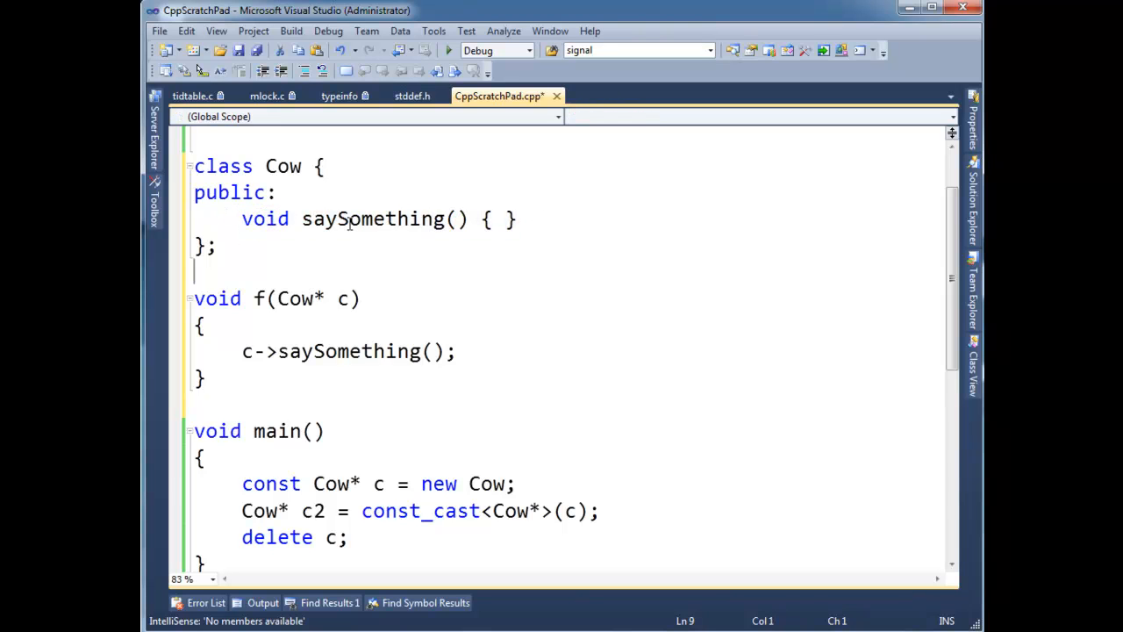
double_click(372, 218)
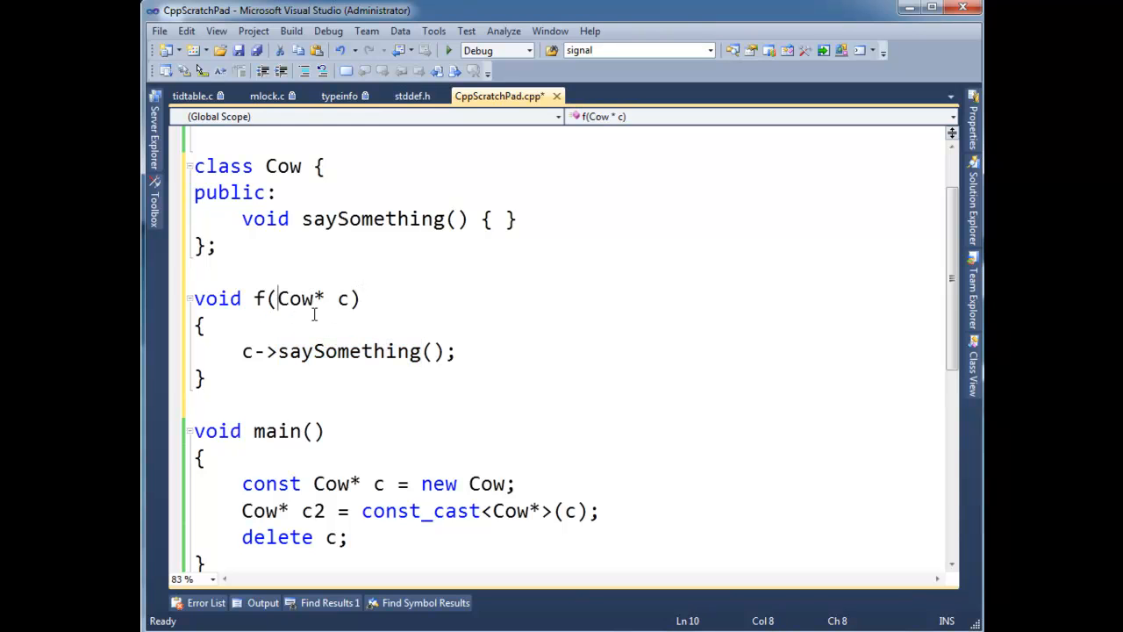
- Try adding const to f's parameter, then remove it so f keeps a non-const Cow*
text(c)
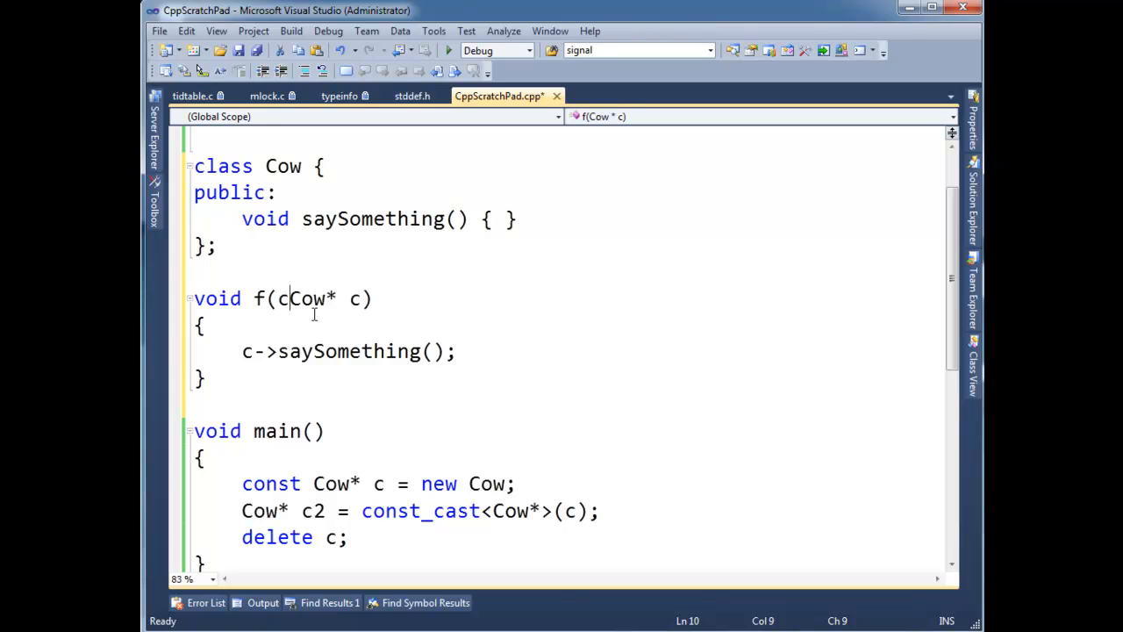
text(onst)
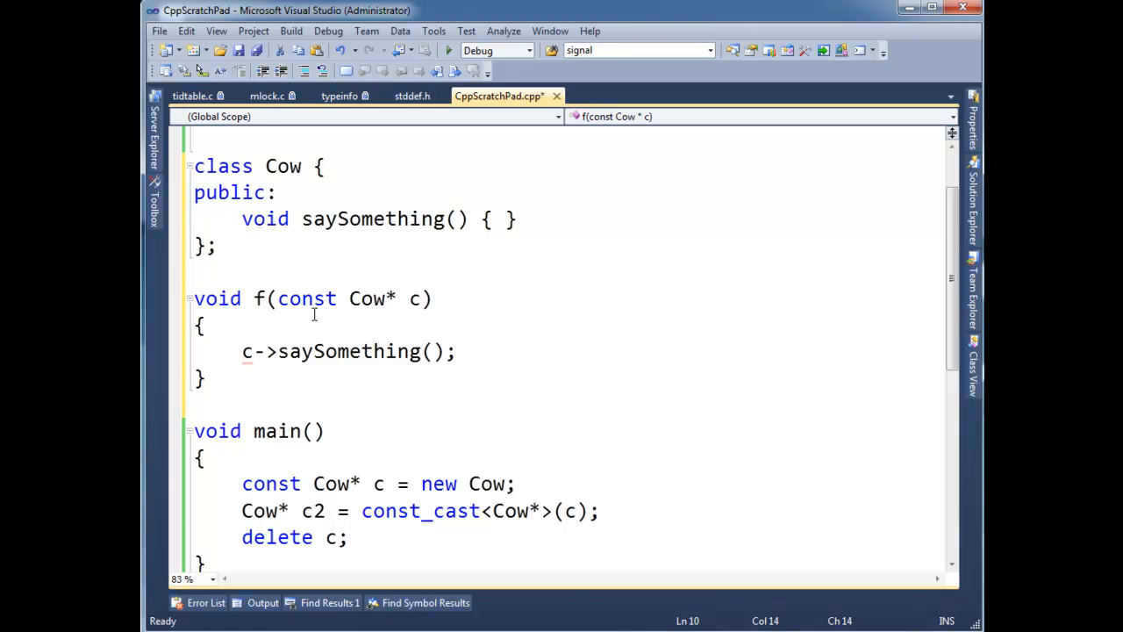
key(Delete)
text(f(c);)
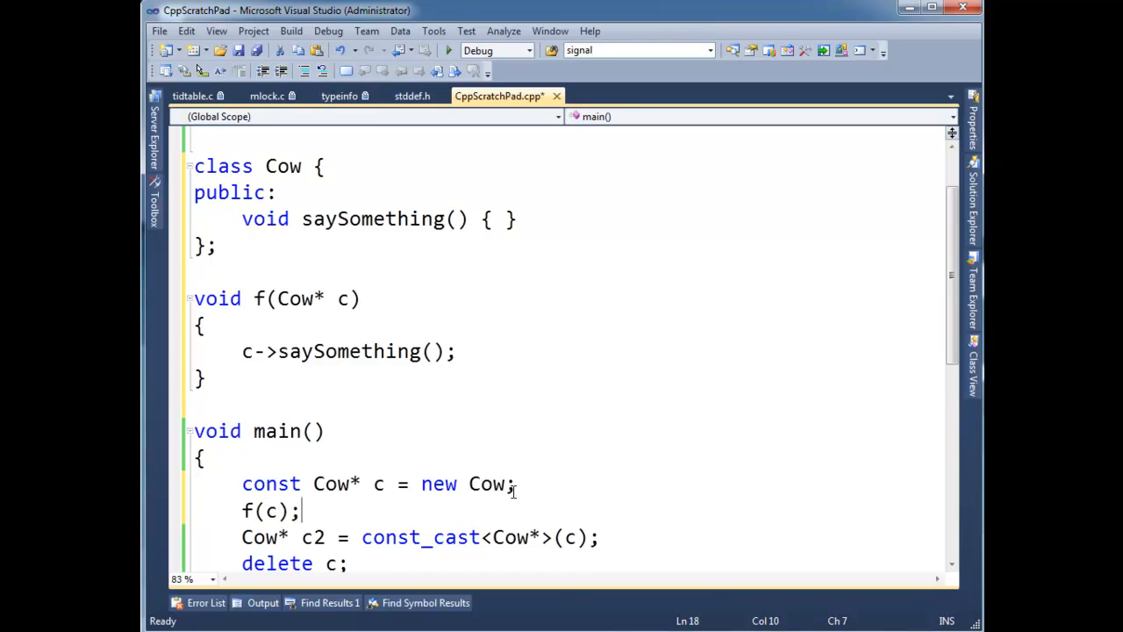
scroll(down, 3)
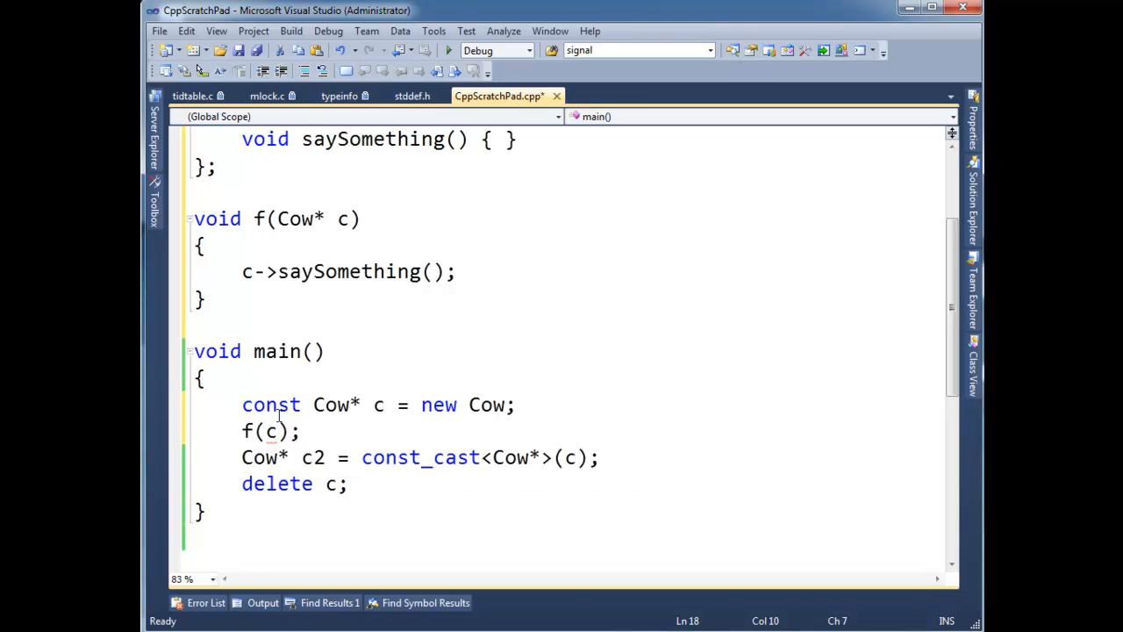
double_click(294, 218)
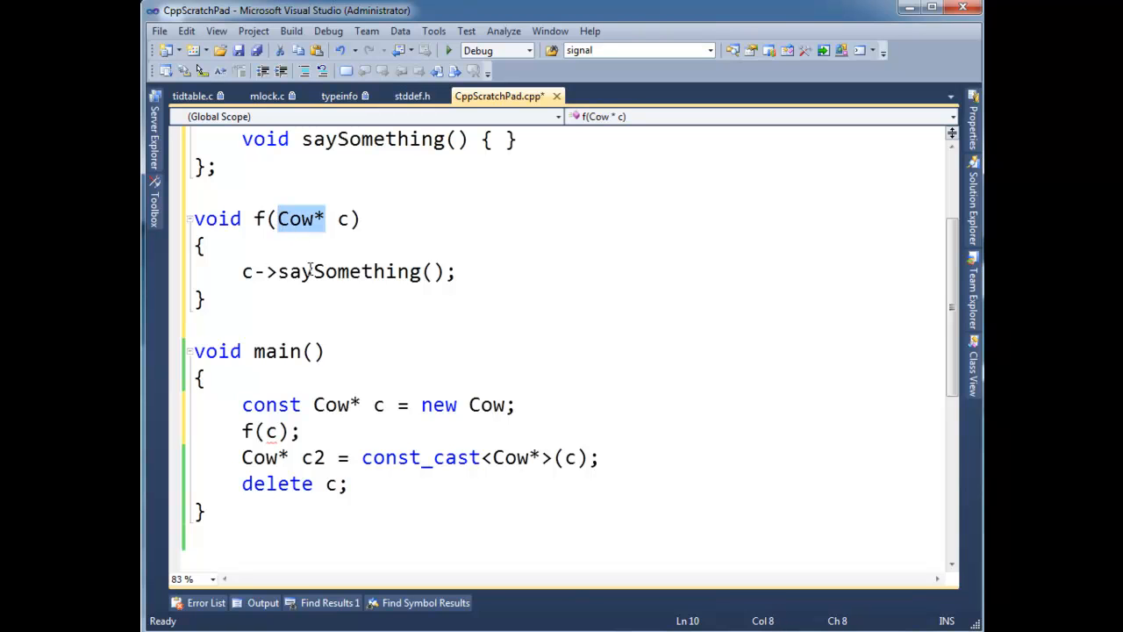
click(363, 457)
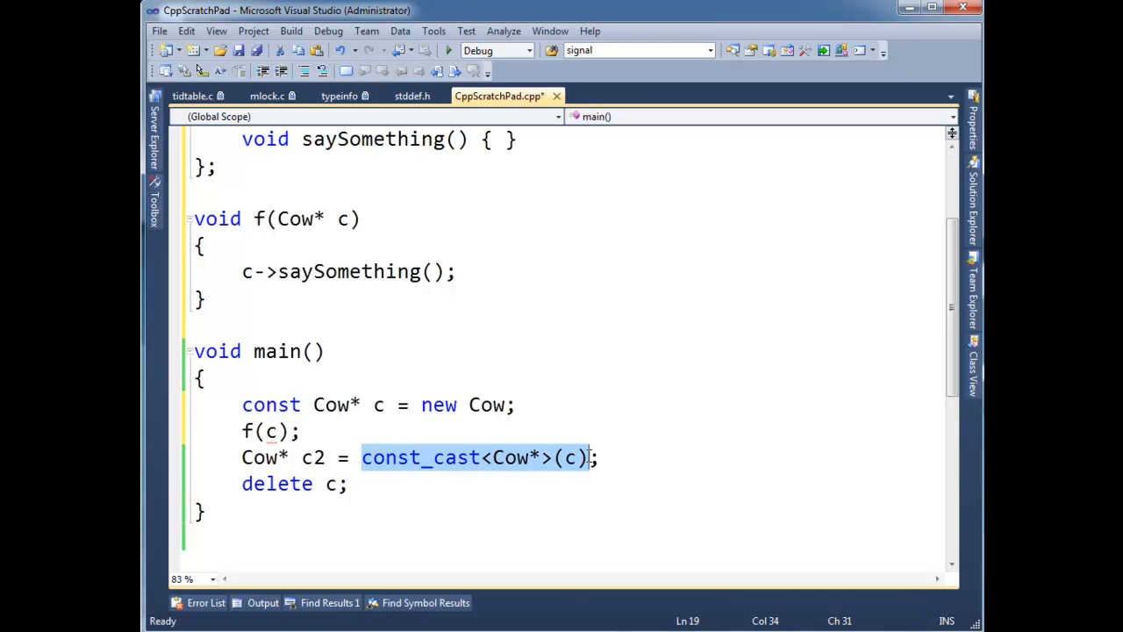
- Delete the c2 line so f receives const_cast<Cow*>(c) directly, and build the solution successfully
key(Delete)
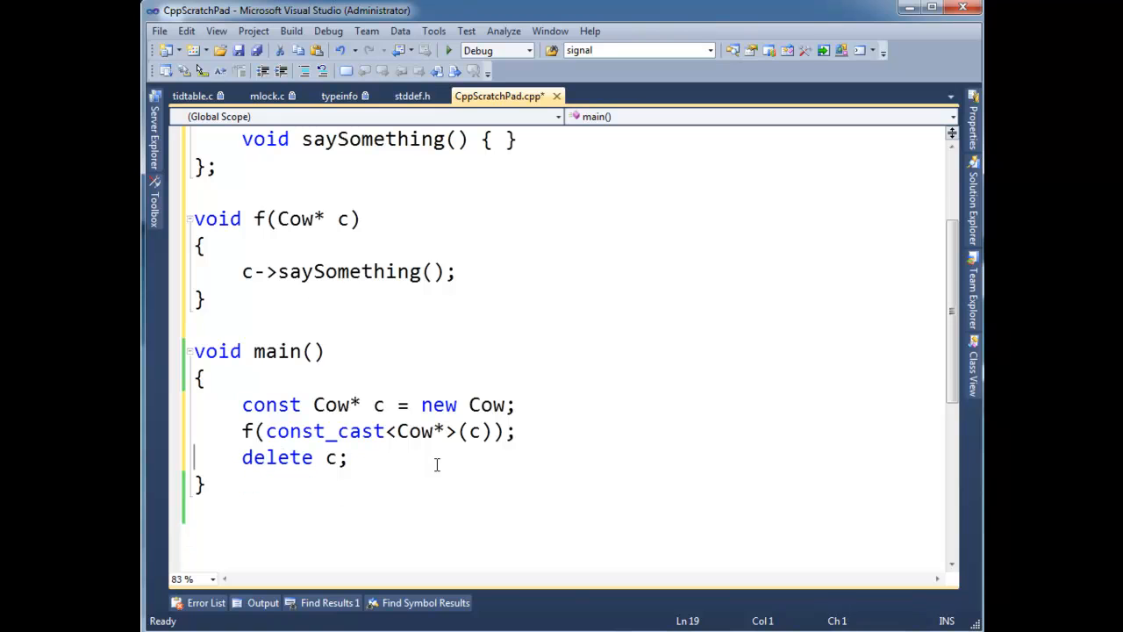
click(347, 456)
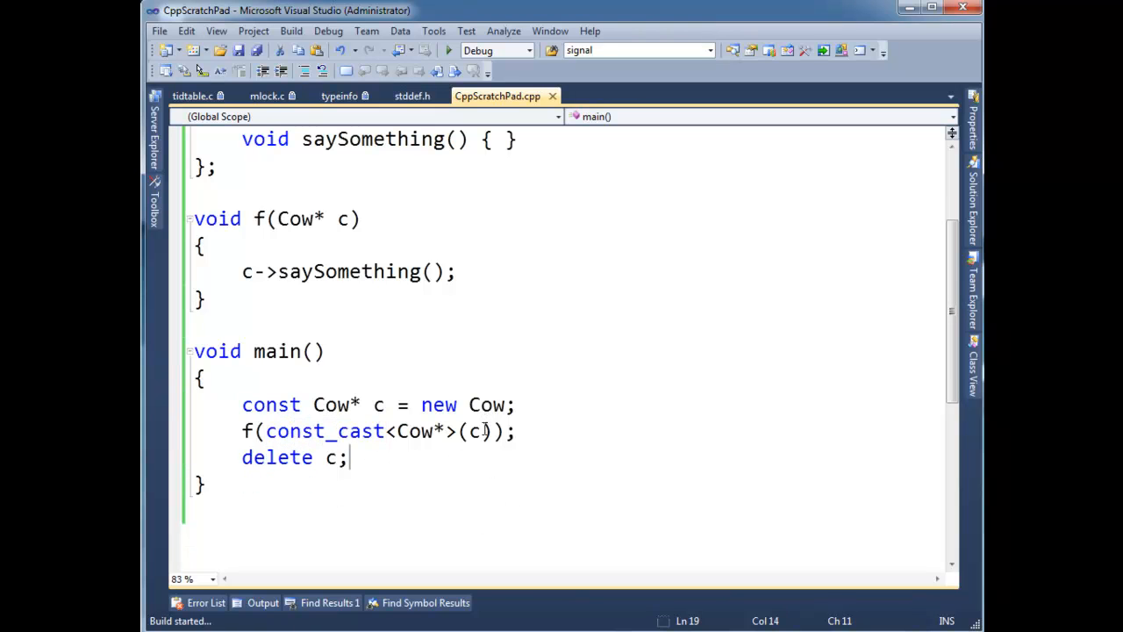
click(447, 49)
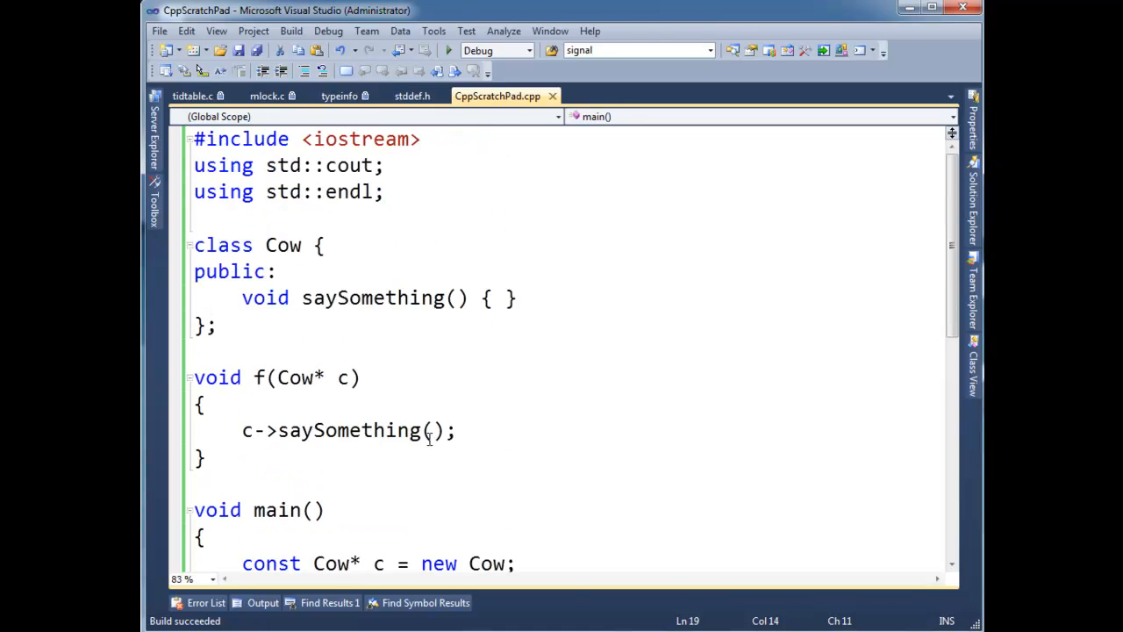
scroll(down, 3)
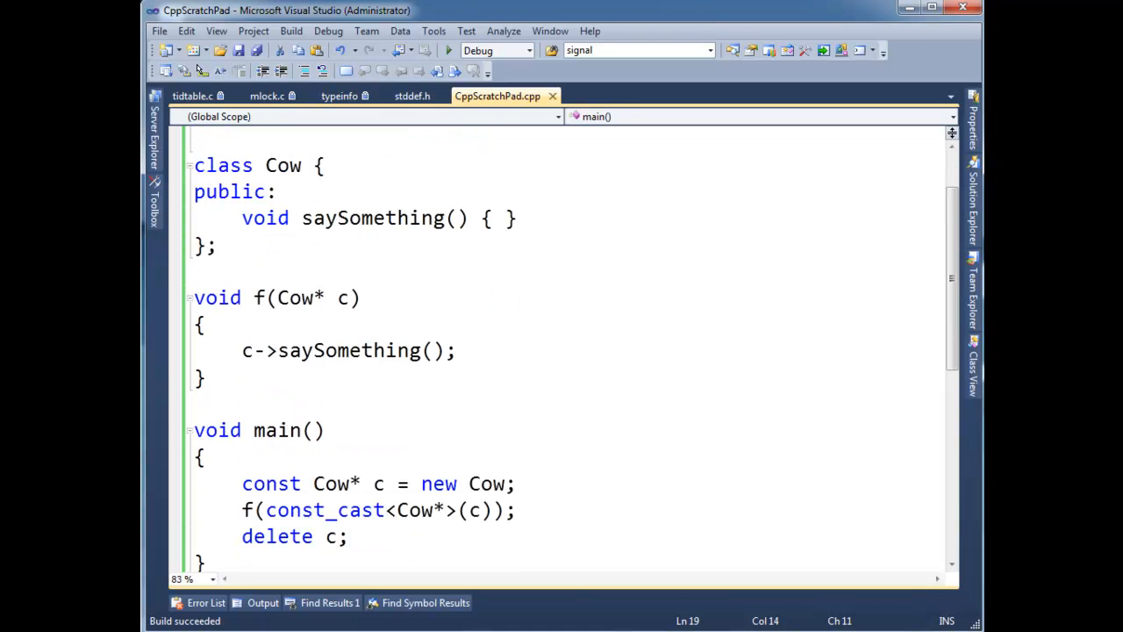